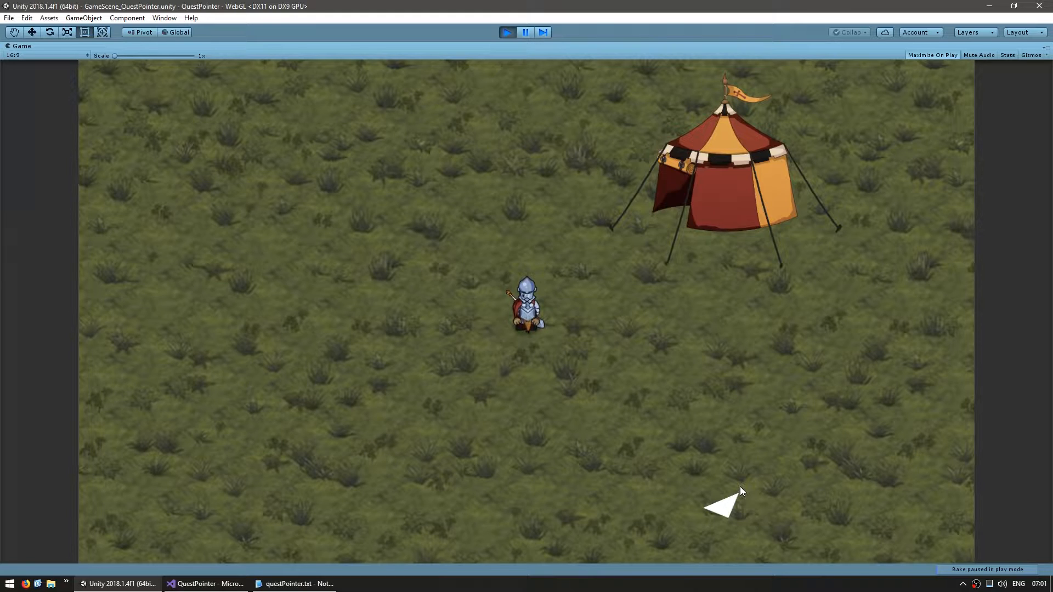
Switch to Visual Studio showing Window_QuestPointer.cs with its Update border-capping code
click(206, 583)
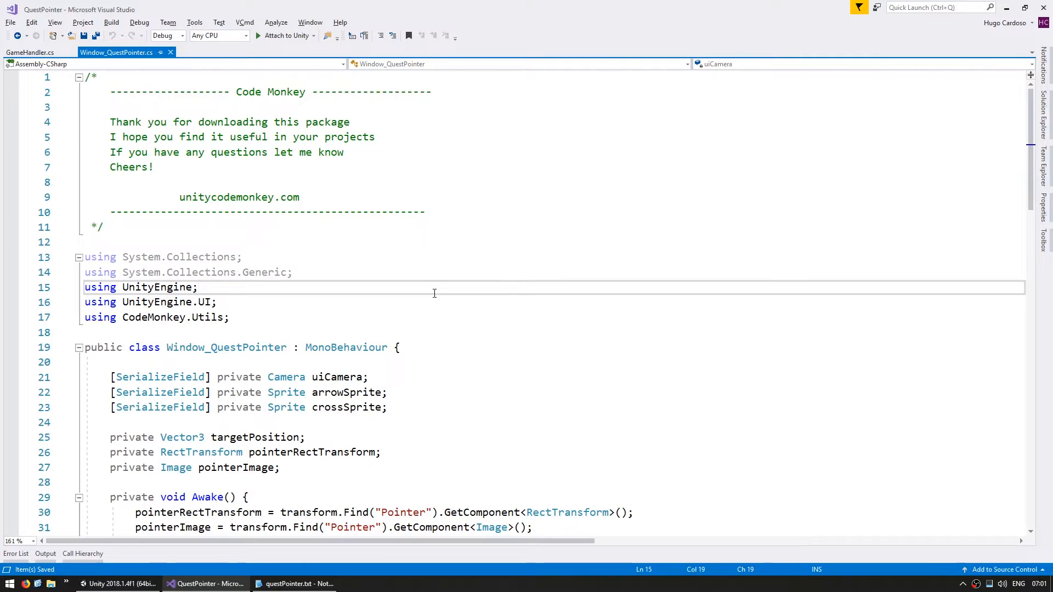
mouse_move(432, 287)
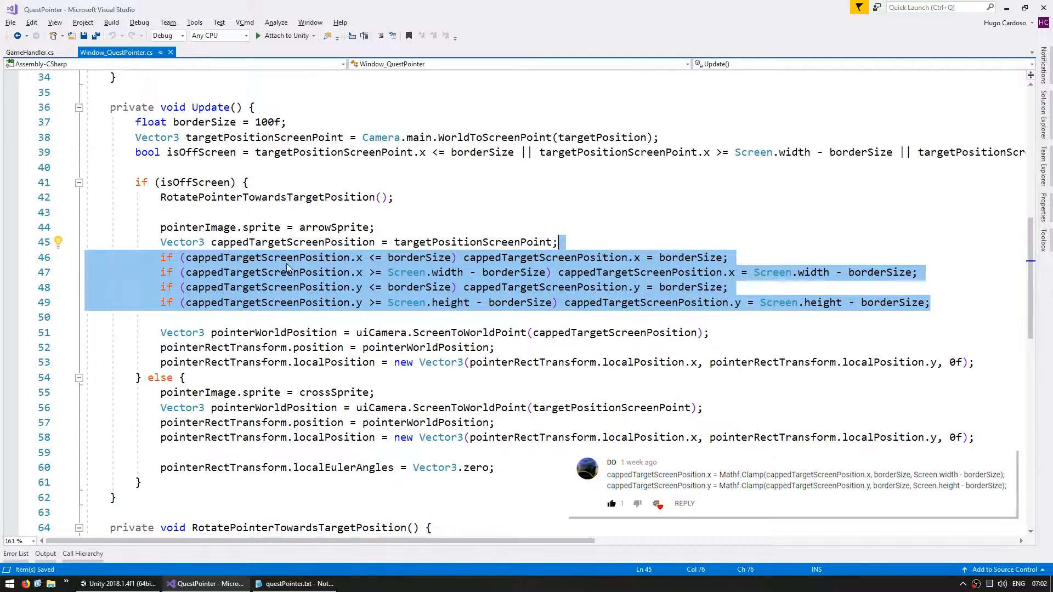
mouse_move(466, 257)
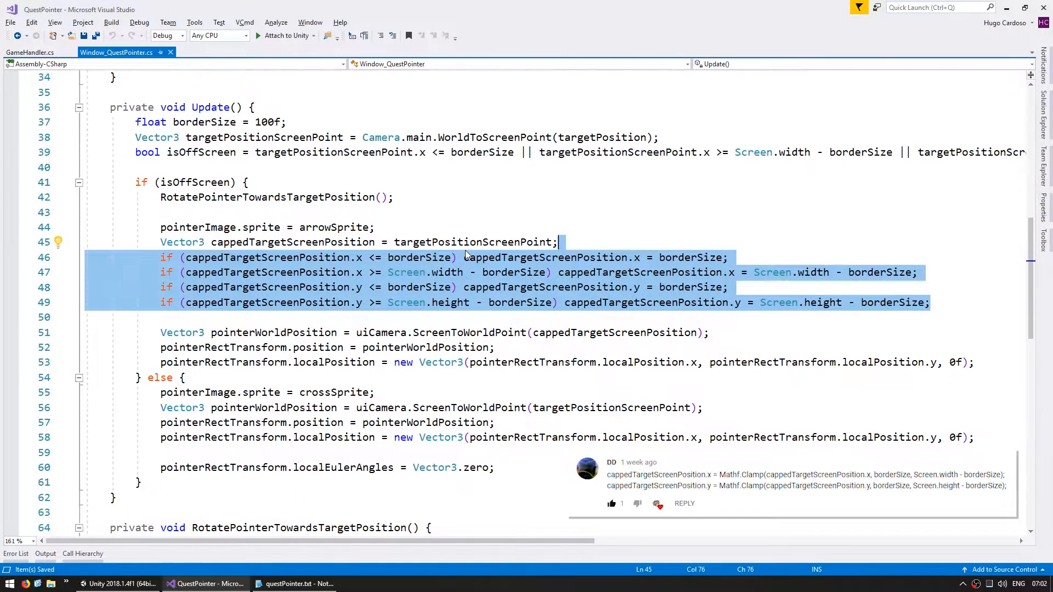
Add a Mathf.Clamp assignment limiting cappedTargetScreenPosition.x between borderSize and Screen.width - borderSize
click(480, 212)
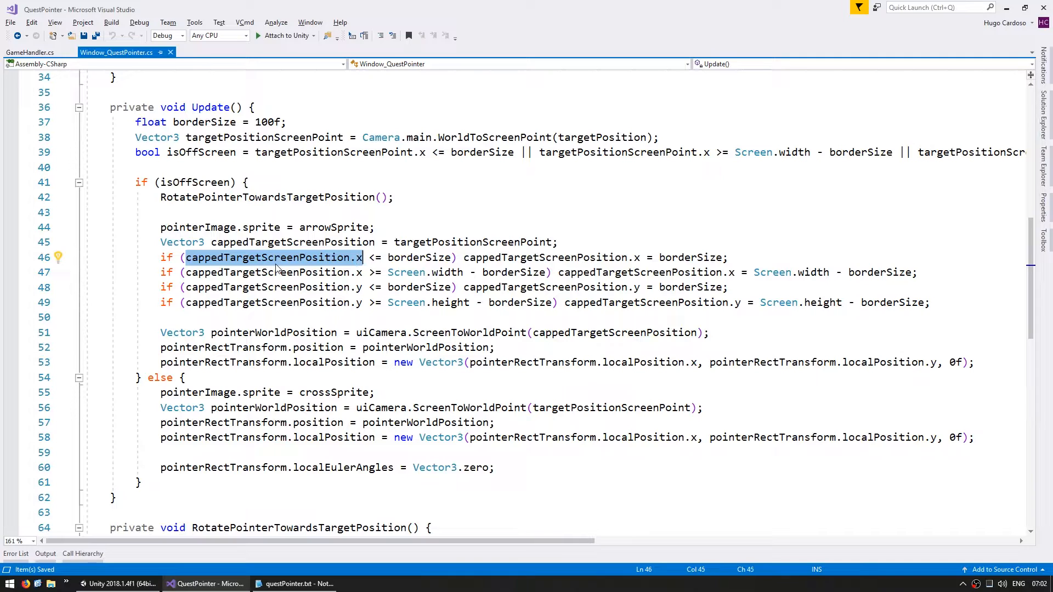
text(cappedTargetScreenPosition.x =)
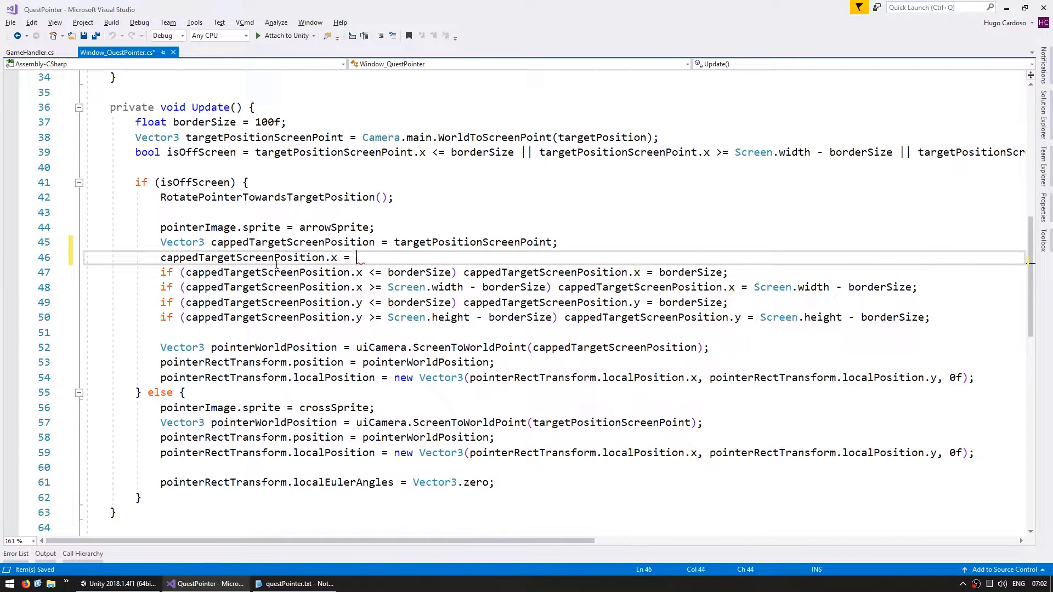
text(Mathf.Clamp)
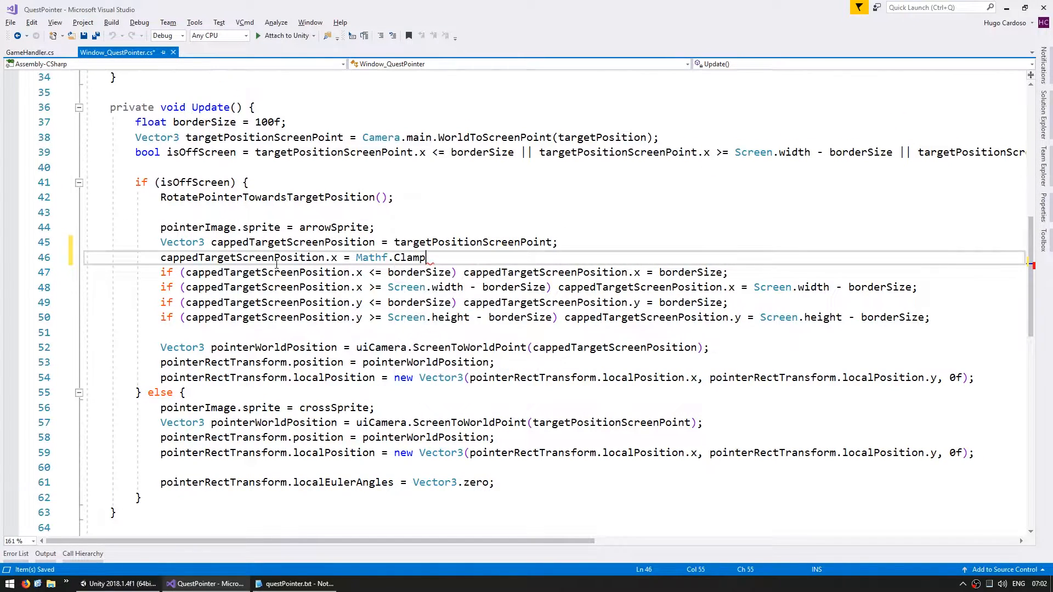
text((cappedTargetScreenPosition.x,);)
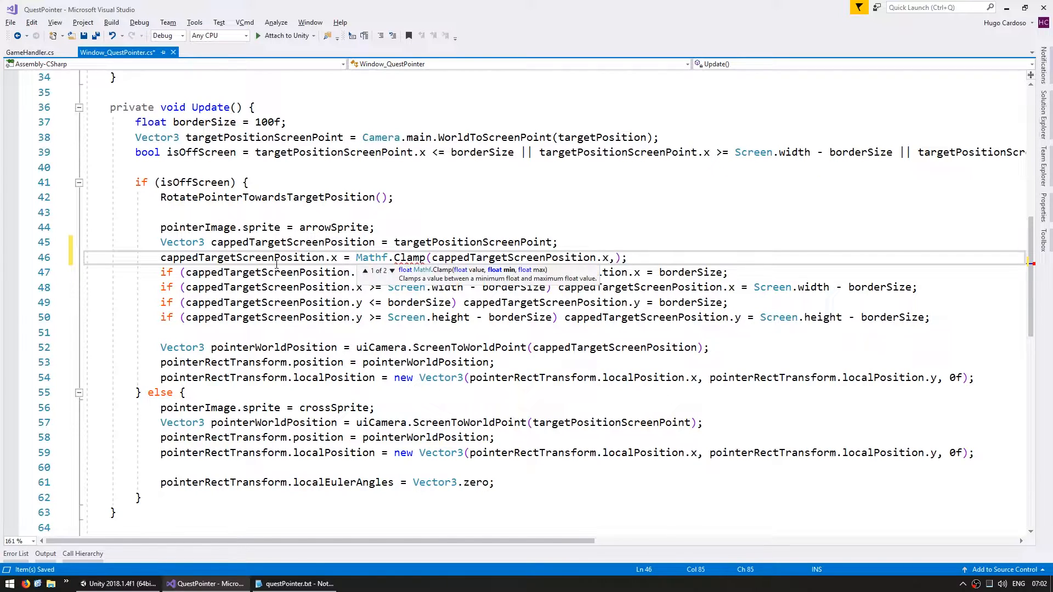
text(" ")
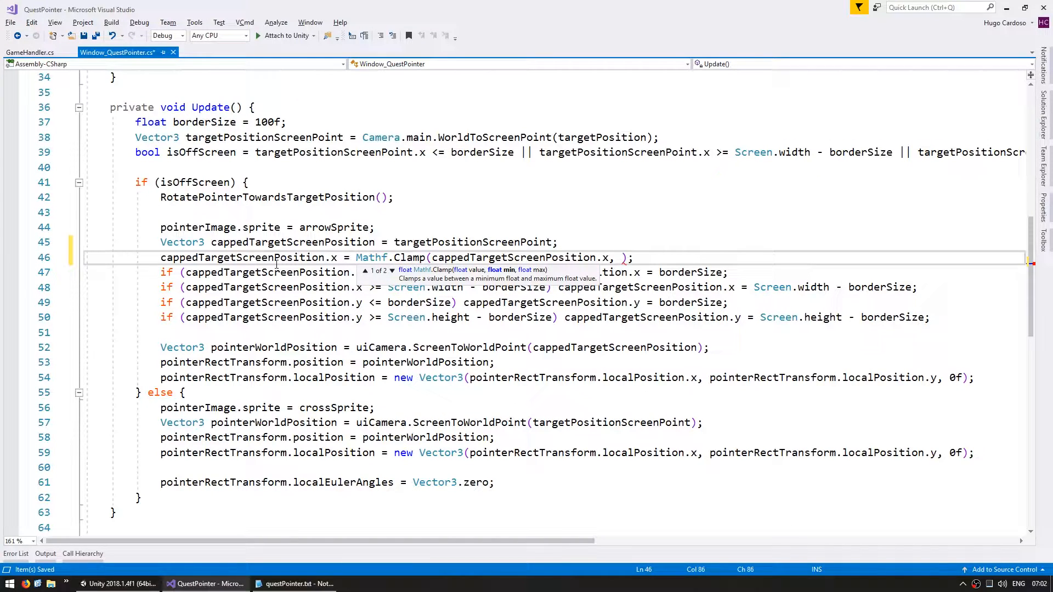
text(borderSize, SCreen)
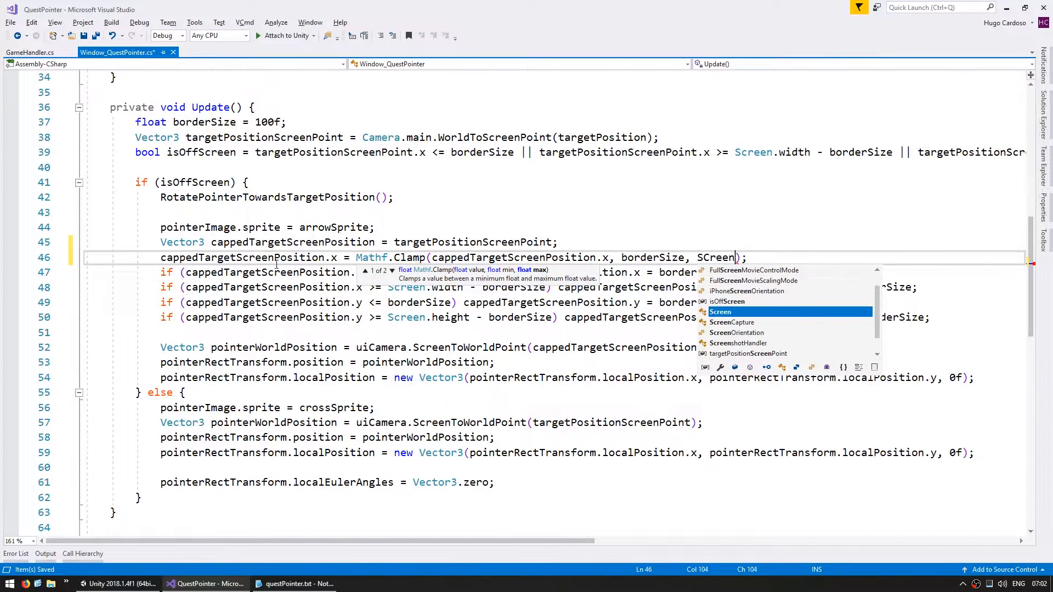
text(.width)
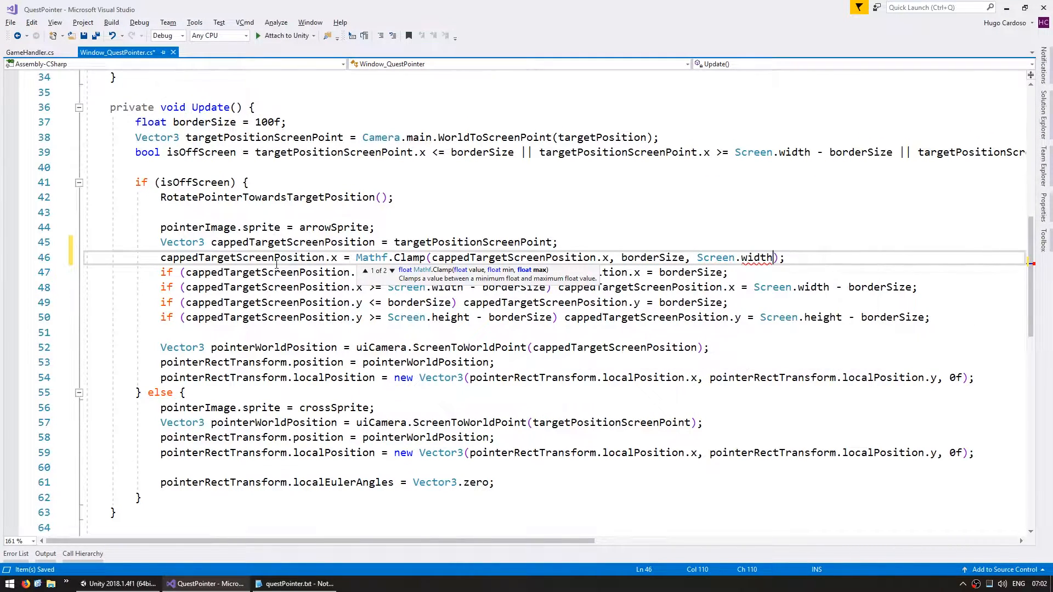
text(- borderSize)
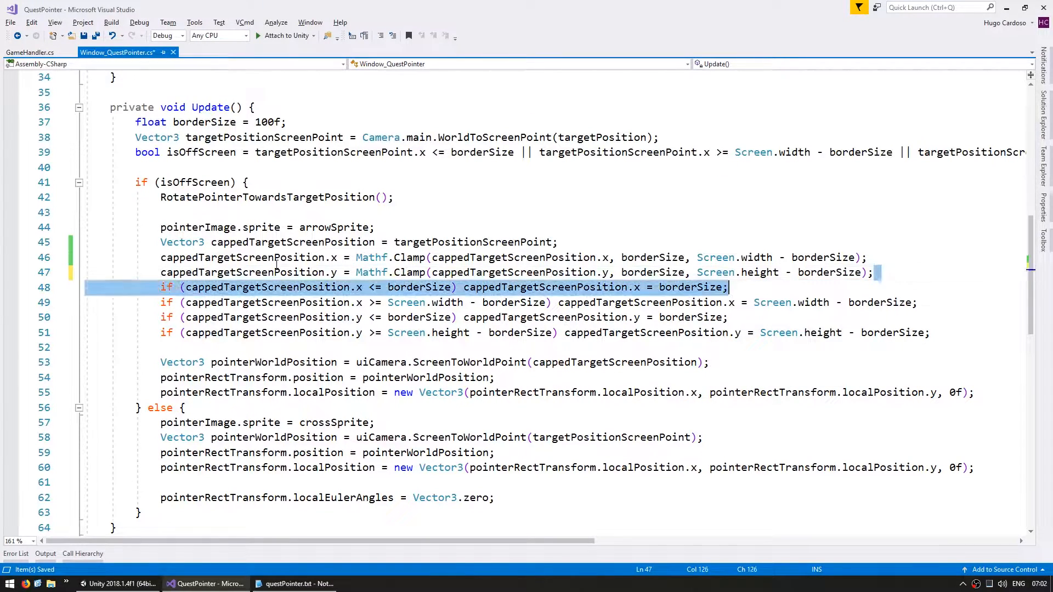
Delete the old border-capping if statements and return to the Unity scene
key(Delete)
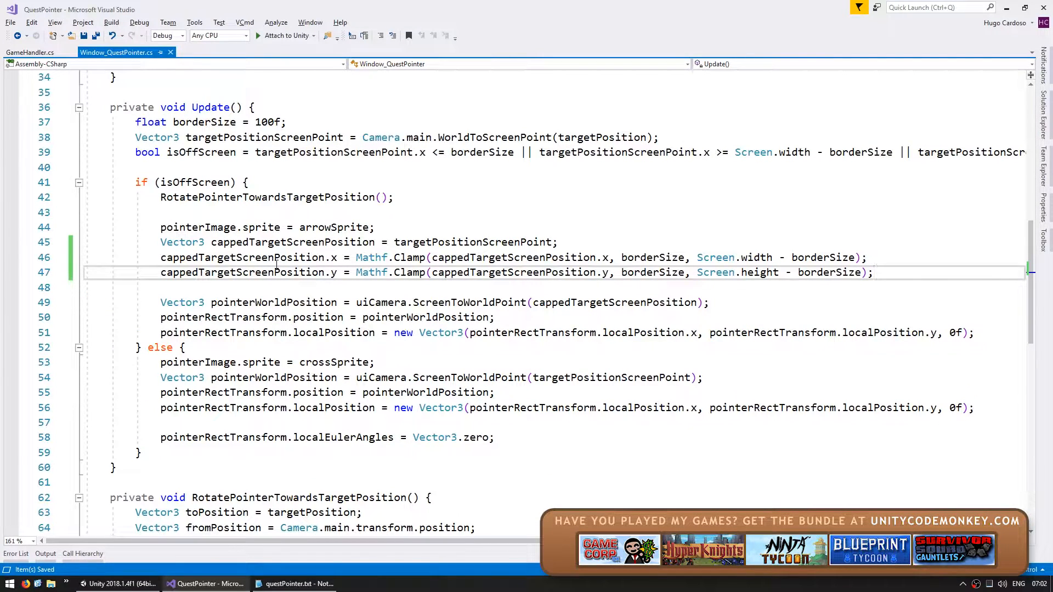
click(117, 584)
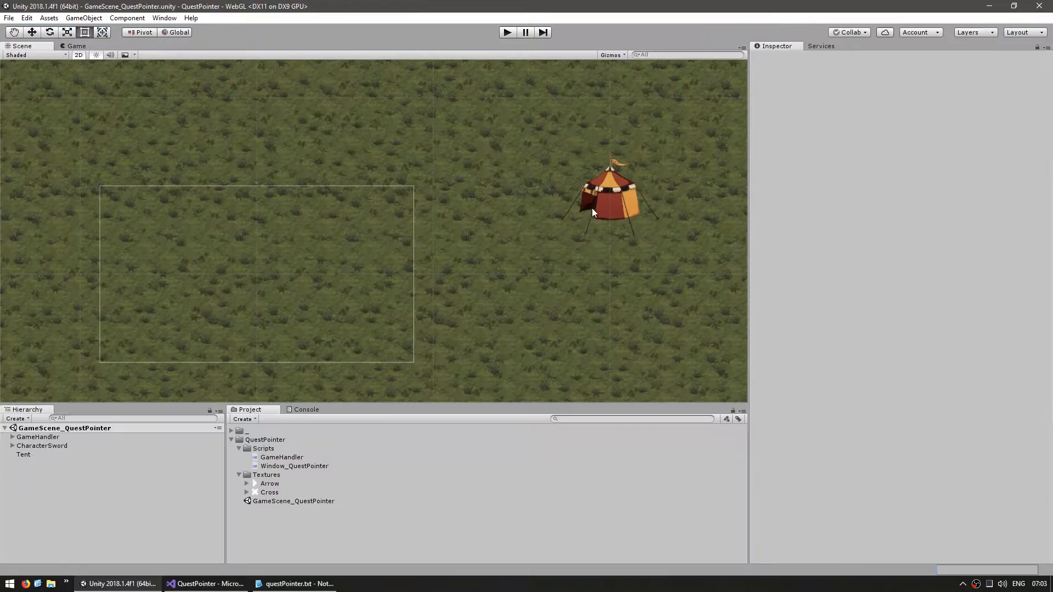
Select the Tent in the Scene view for duplication
click(22, 454)
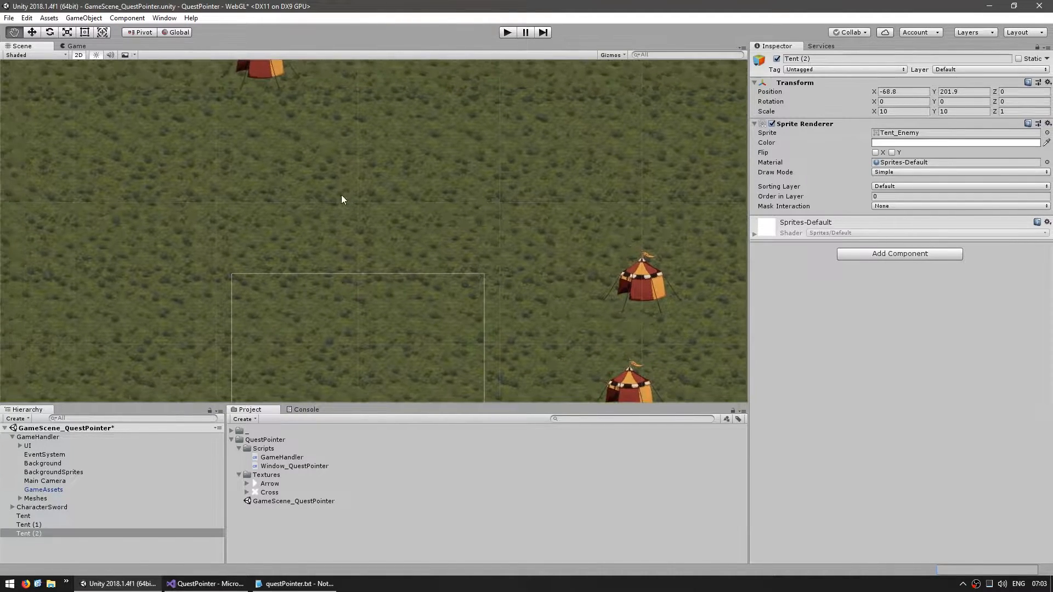
Rename the Show method to CreatePointer via refactor rename
click(197, 583)
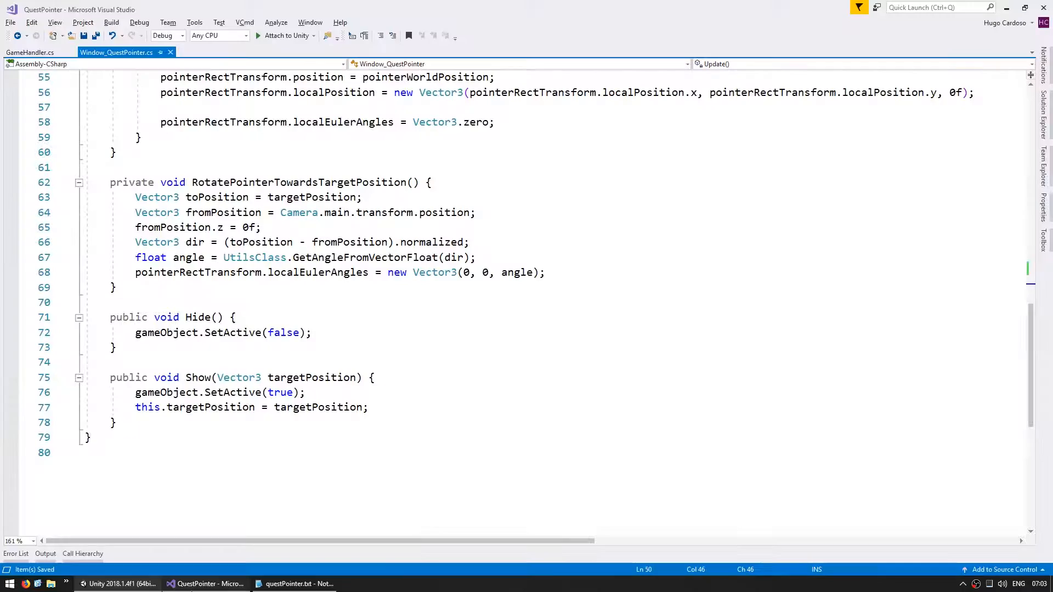
click(297, 378)
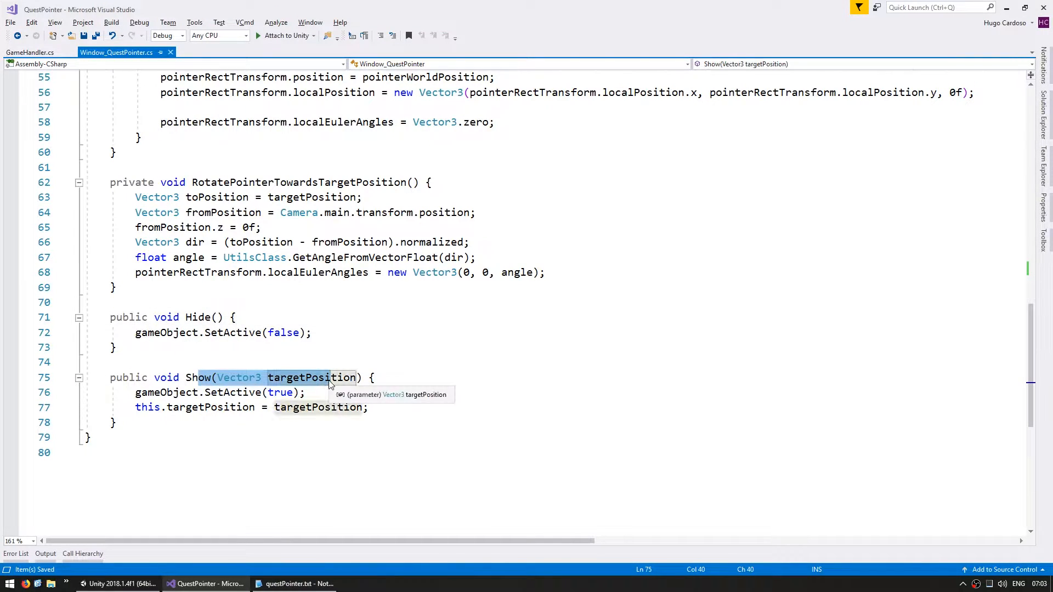
mouse_move(465, 272)
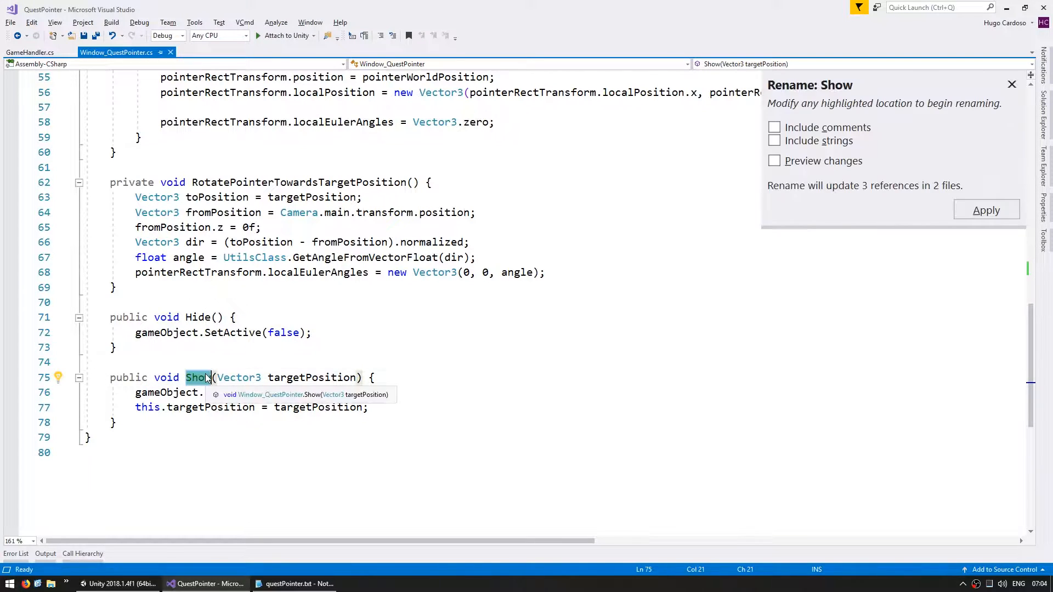
text(CreatePointer)
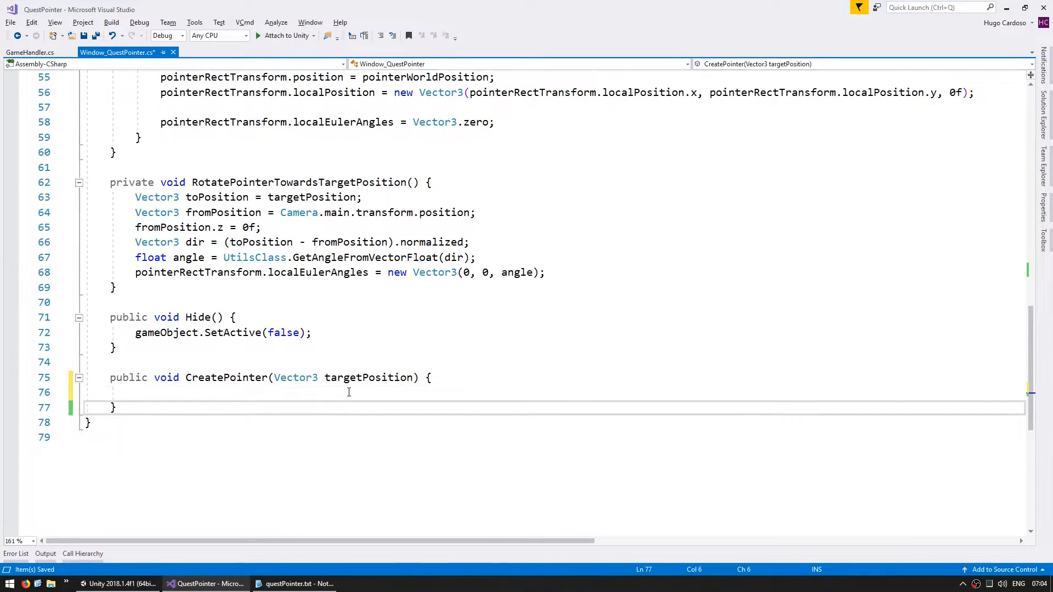
Create nested QuestPointer class with a targetPosition field assigned in its constructor
text(public class Quest)
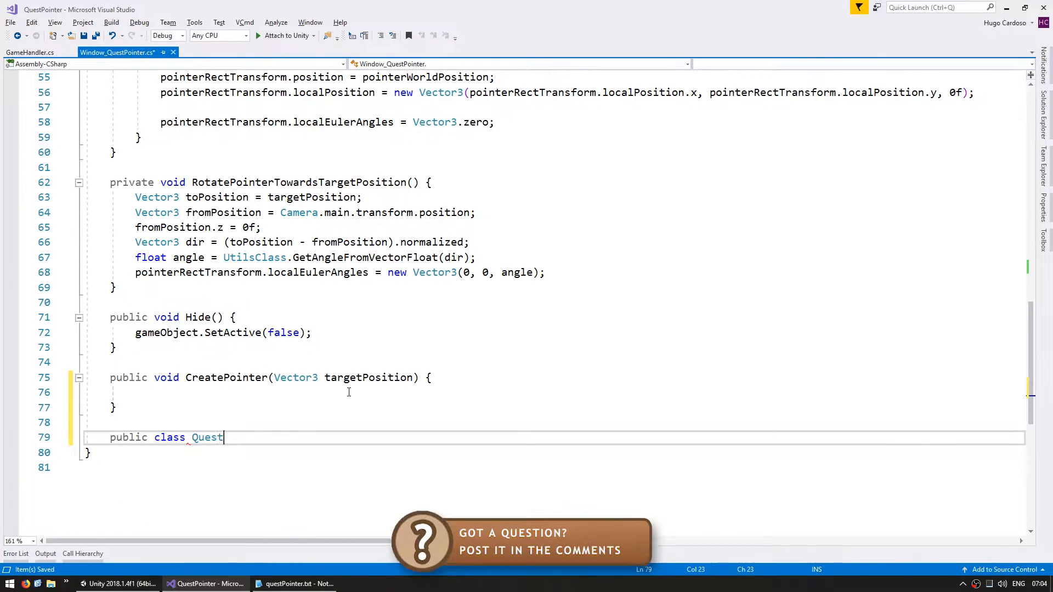
text(Pointer {)
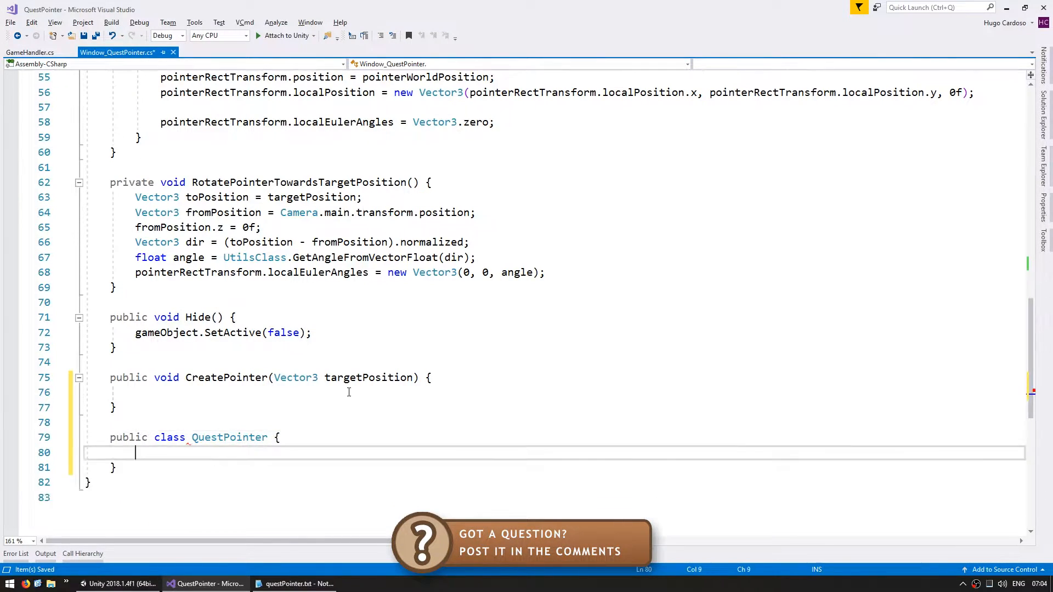
key(Ctrl+S)
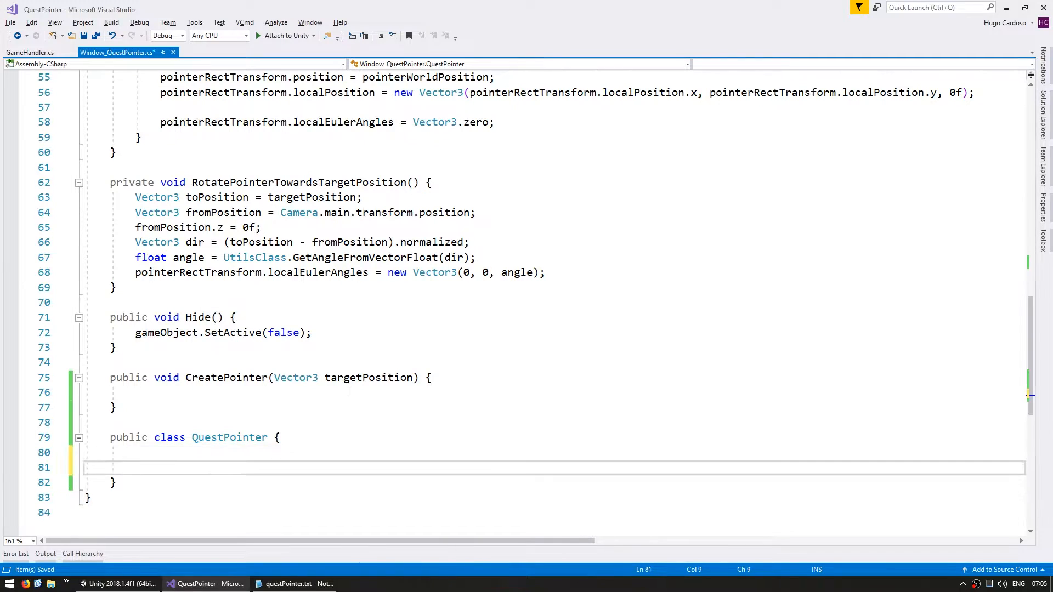
text(public)
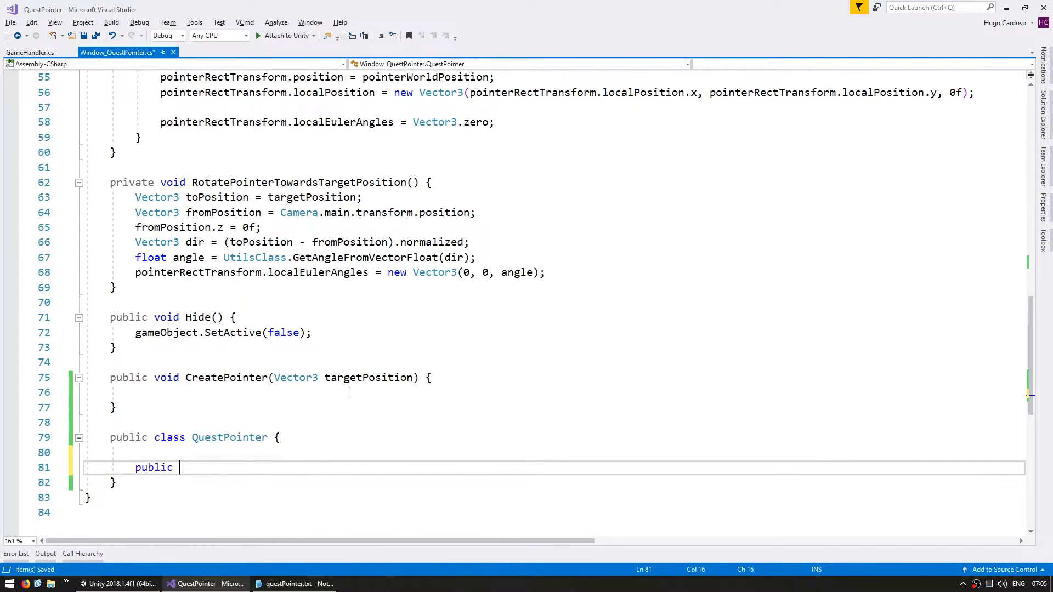
text(QuestPointer() {)
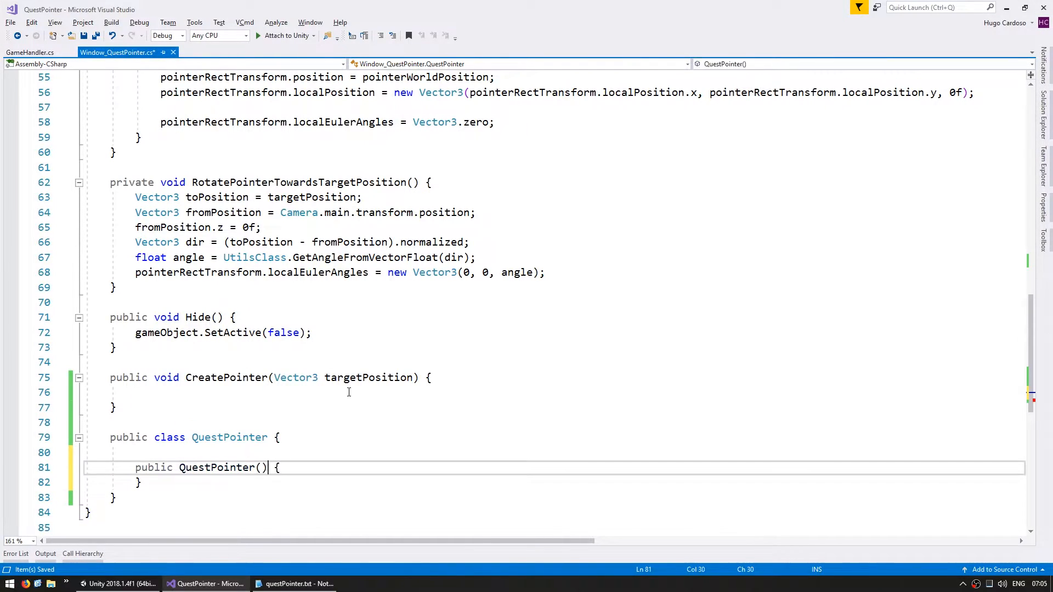
text(Vector3 t)
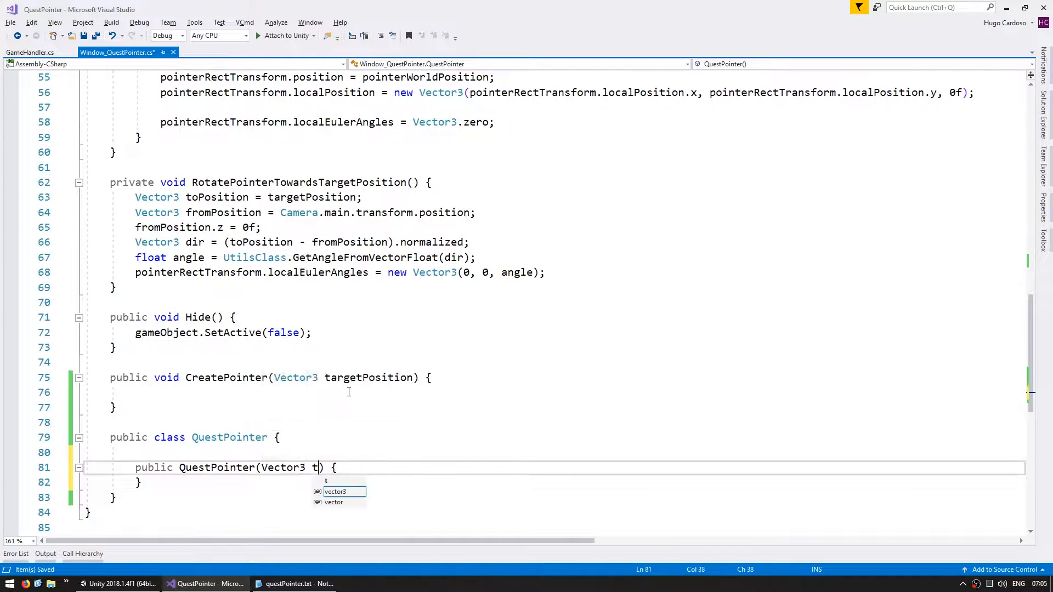
text(argetPosition)
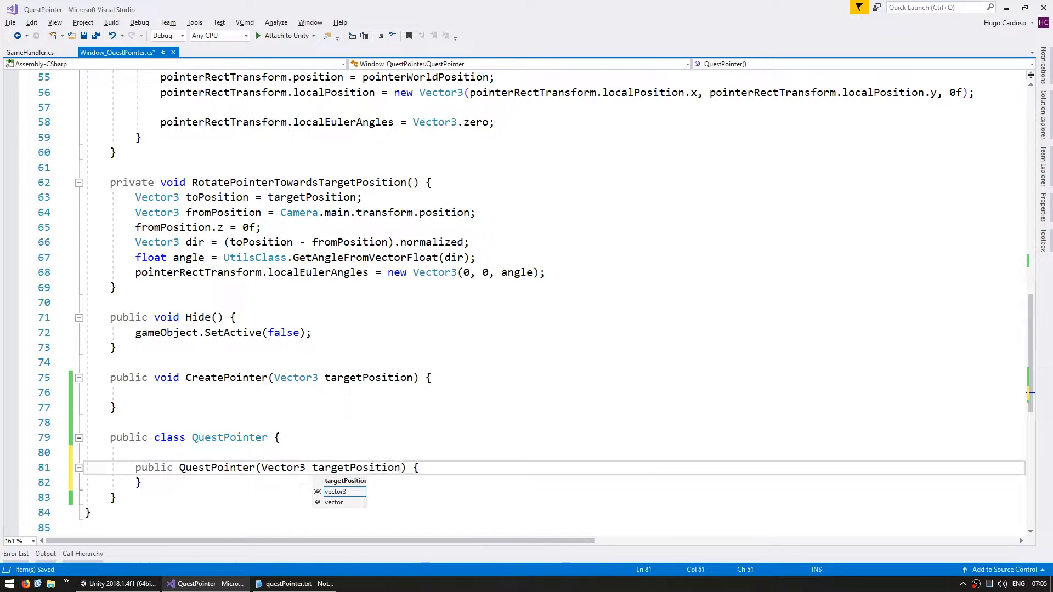
text(private Vector3 targetPosition;)
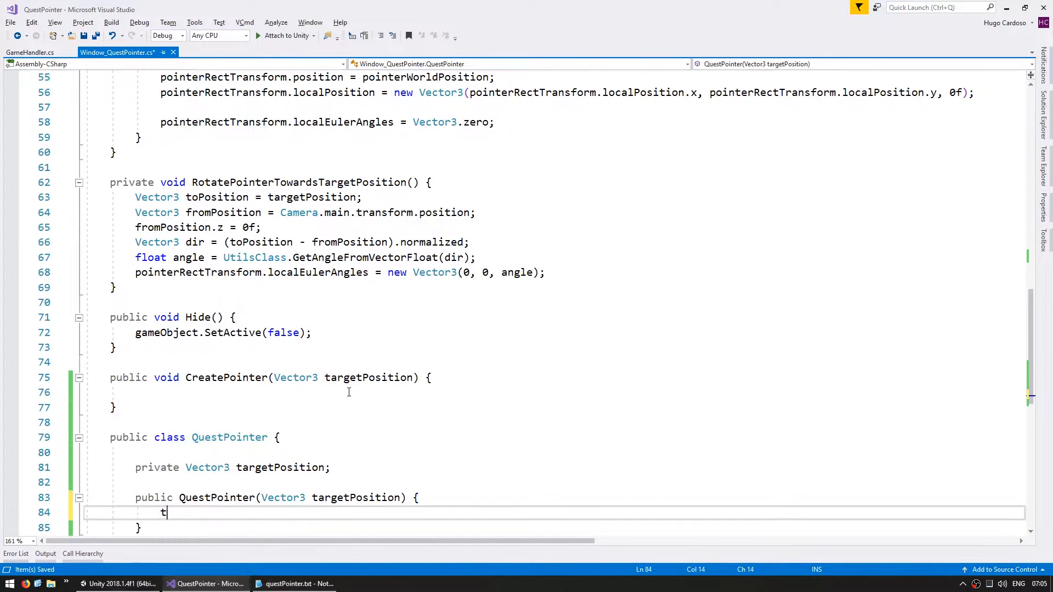
text(his.targetPosition = targetPosition;)
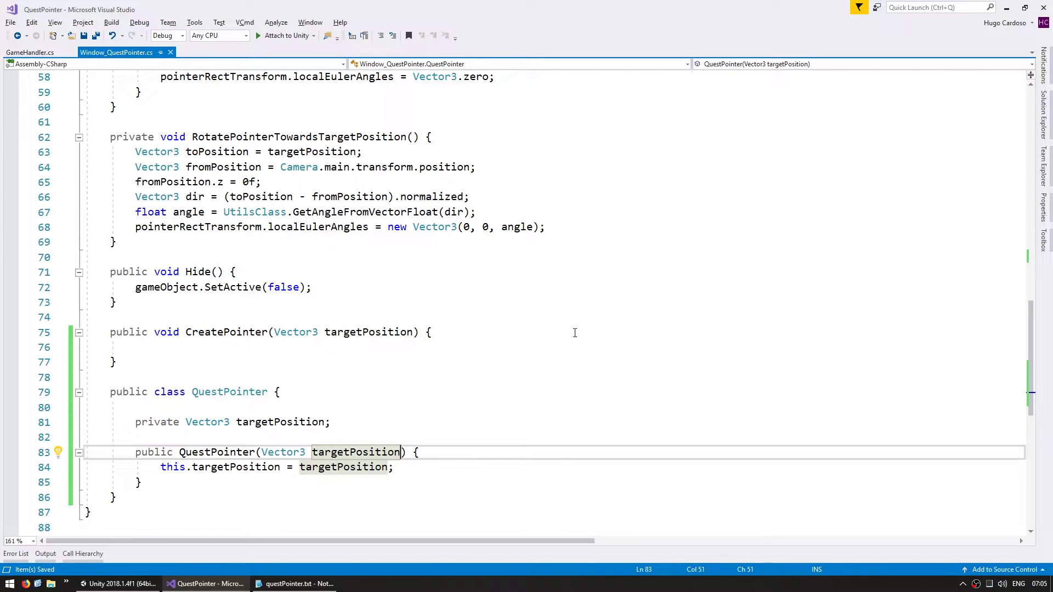
Extend the constructor with pointerGameObject and arrowSprite parameters
text(, GameObject)
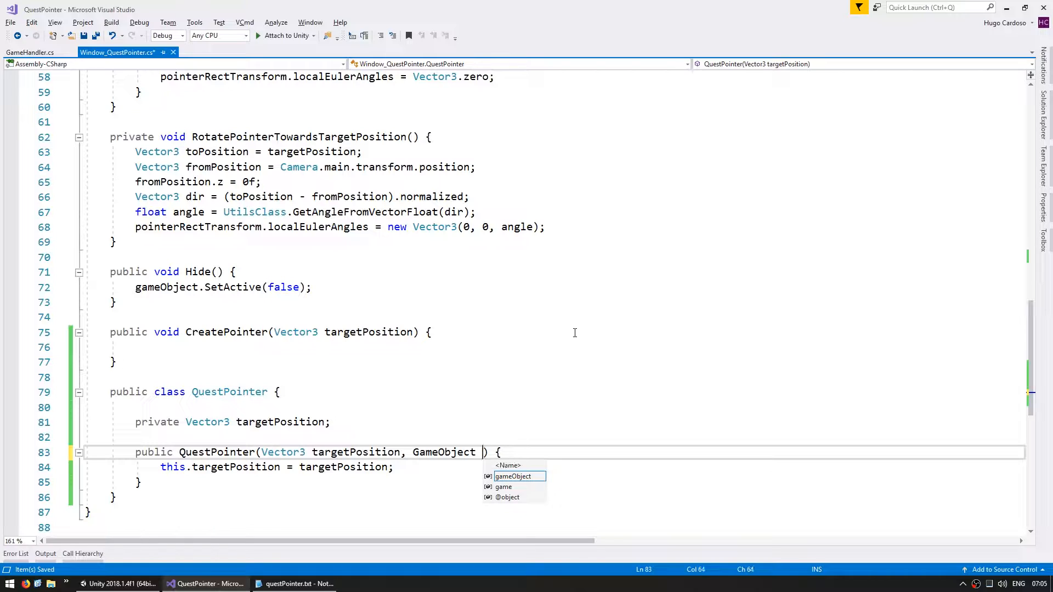
text(pointerGameObject, Sprite)
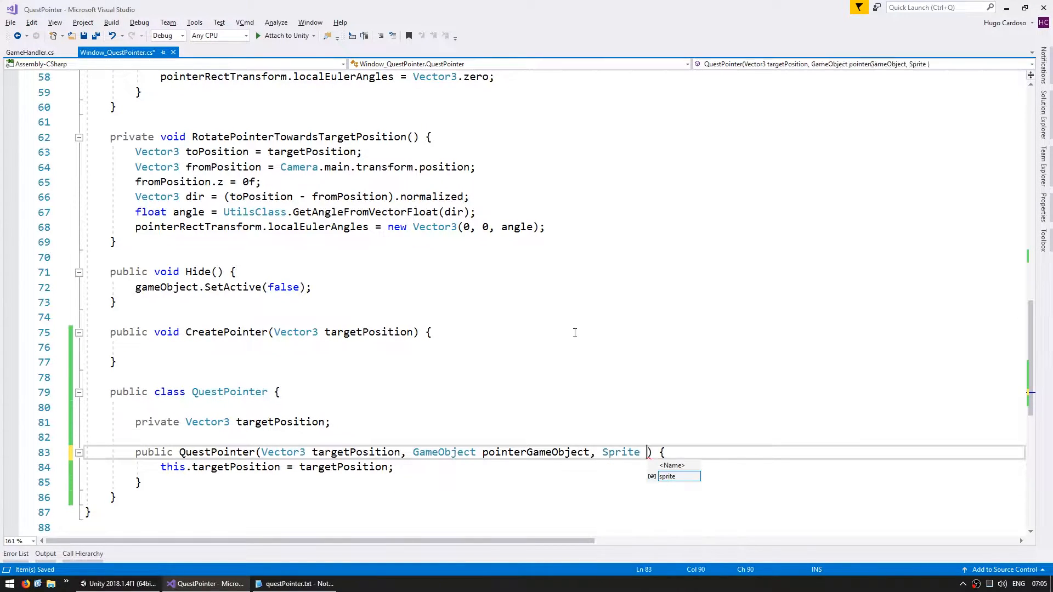
text(arrowSprite, Sprite crossSprite)
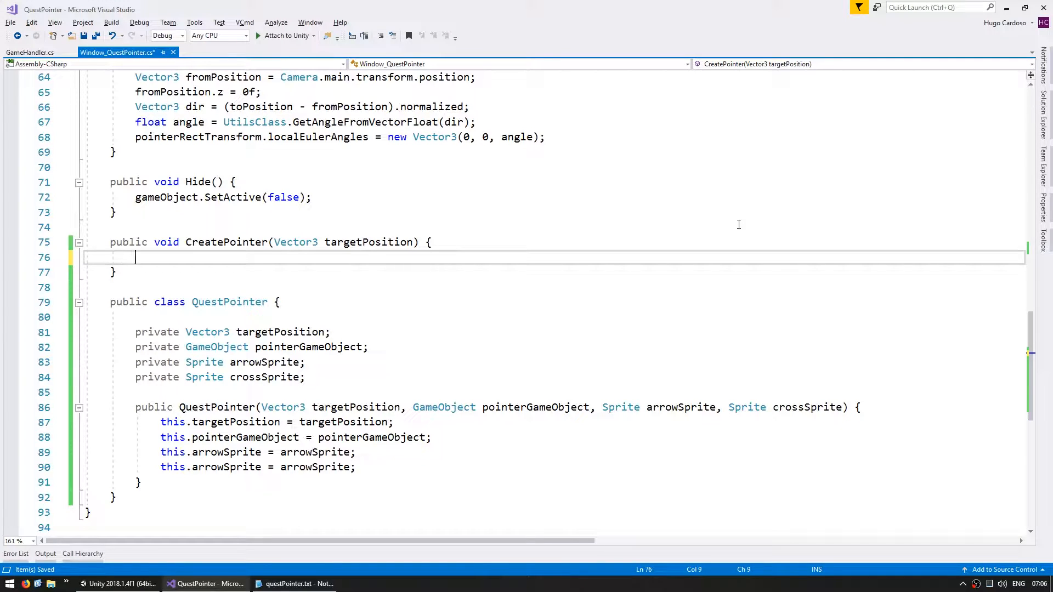
In CreatePointer, construct a new QuestPointer from targetPosition and a pointerGameObject
text(QuestPointer questPo)
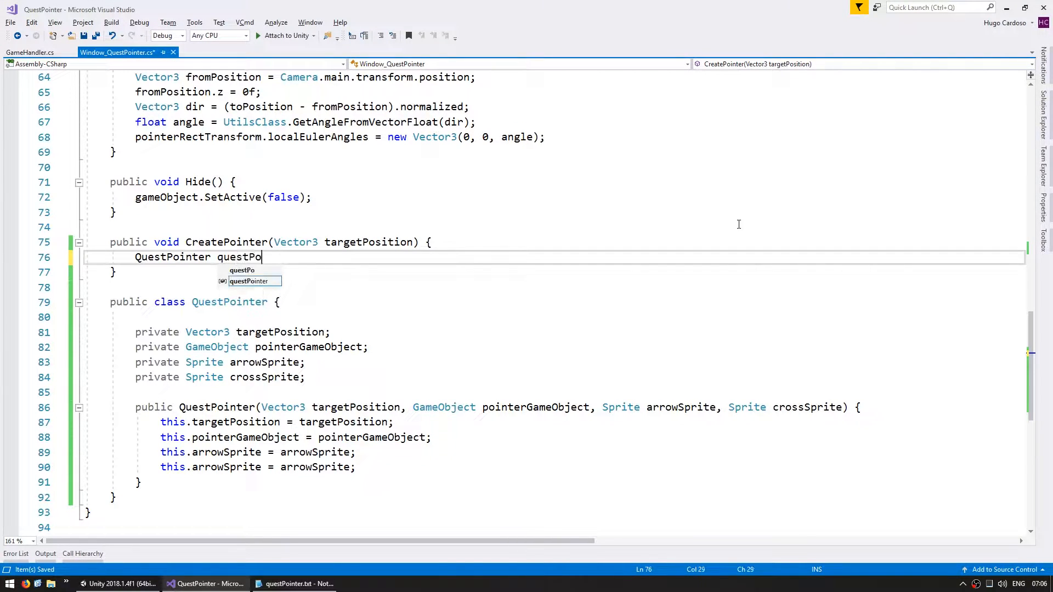
text(inter = new QuestPointer();)
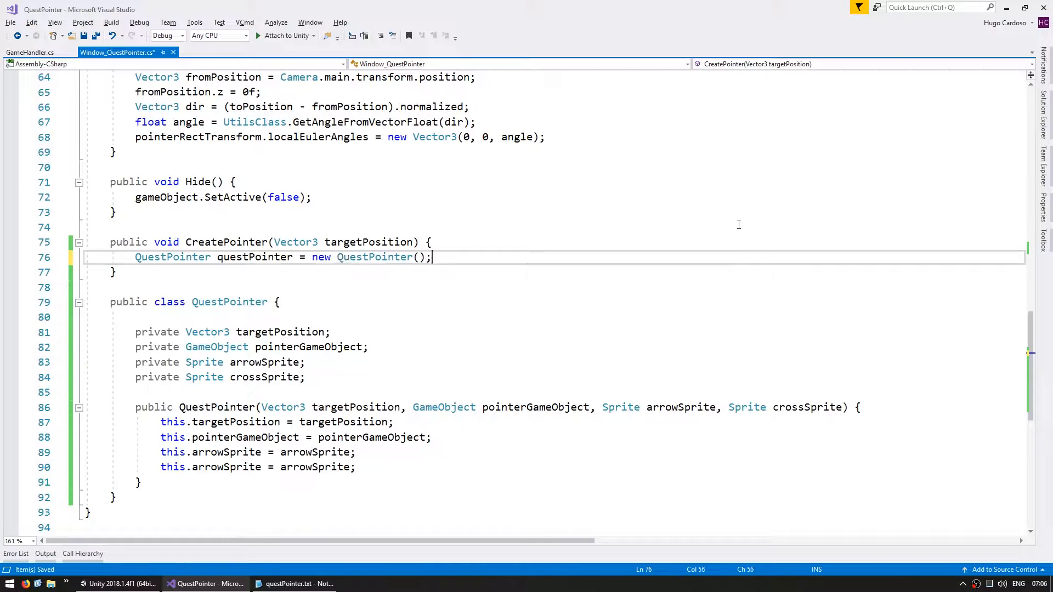
text(targetPosition)
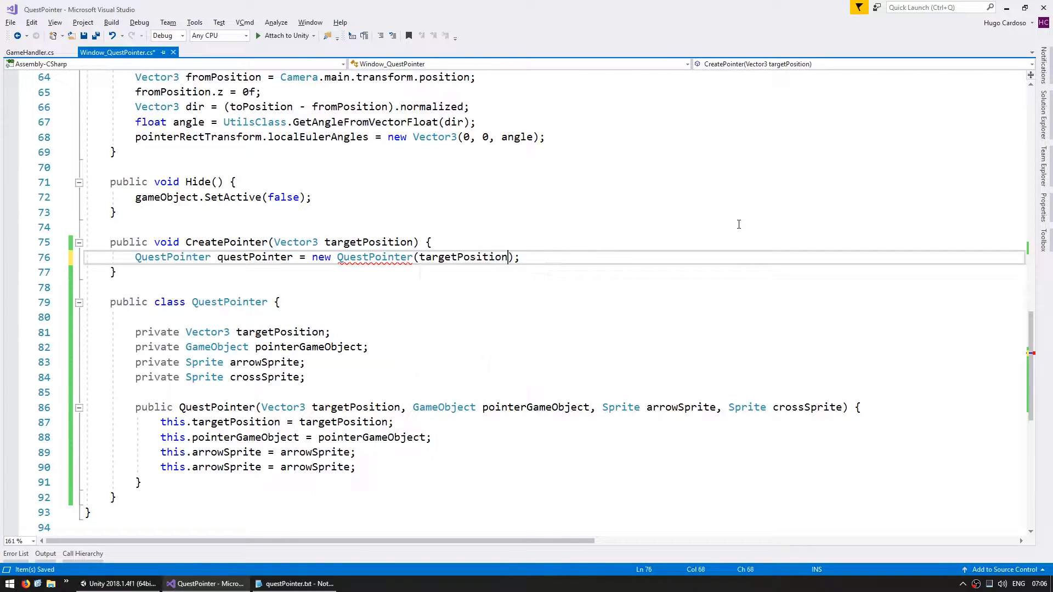
text(GameObject g)
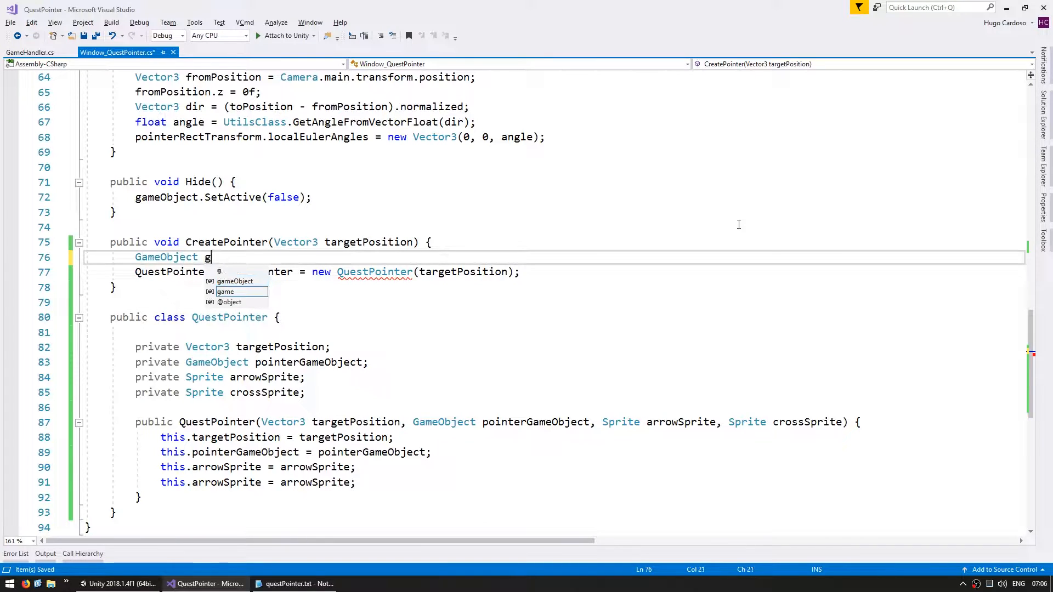
text(pointerGameObject =)
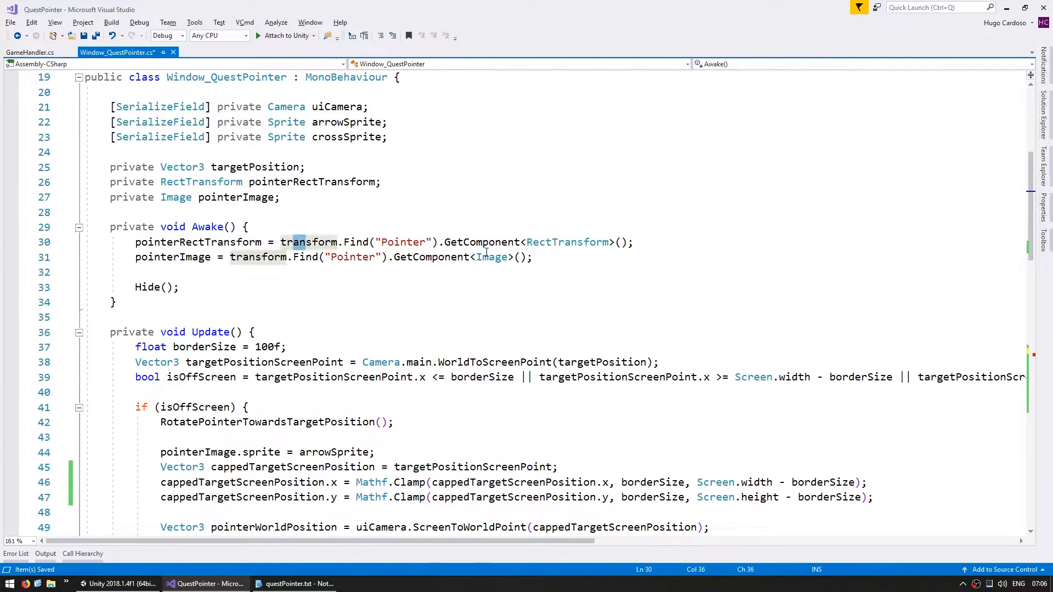
Parent the cloned pointer with SetParent(transform, false) and return questPointer
drag(281, 242, 441, 241)
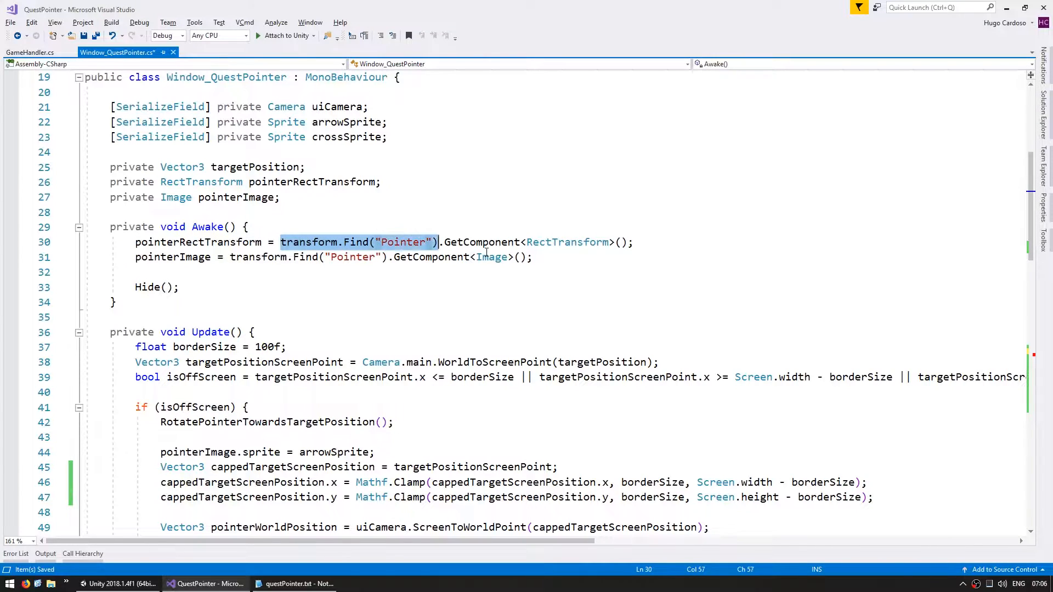
scroll(down, 3)
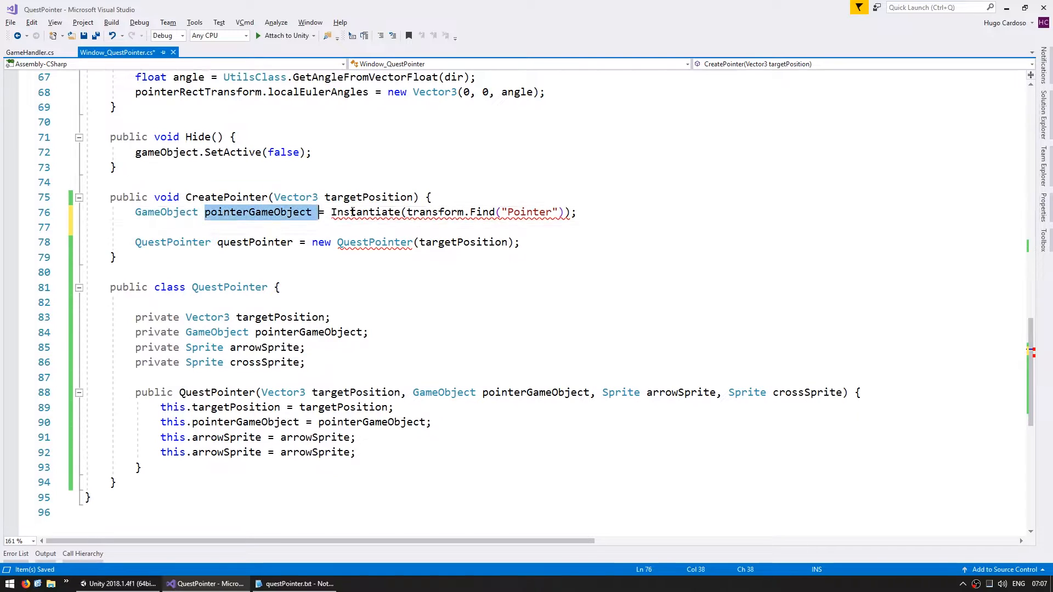
text(pointerGameObject.transform.SetParent(transform, false);)
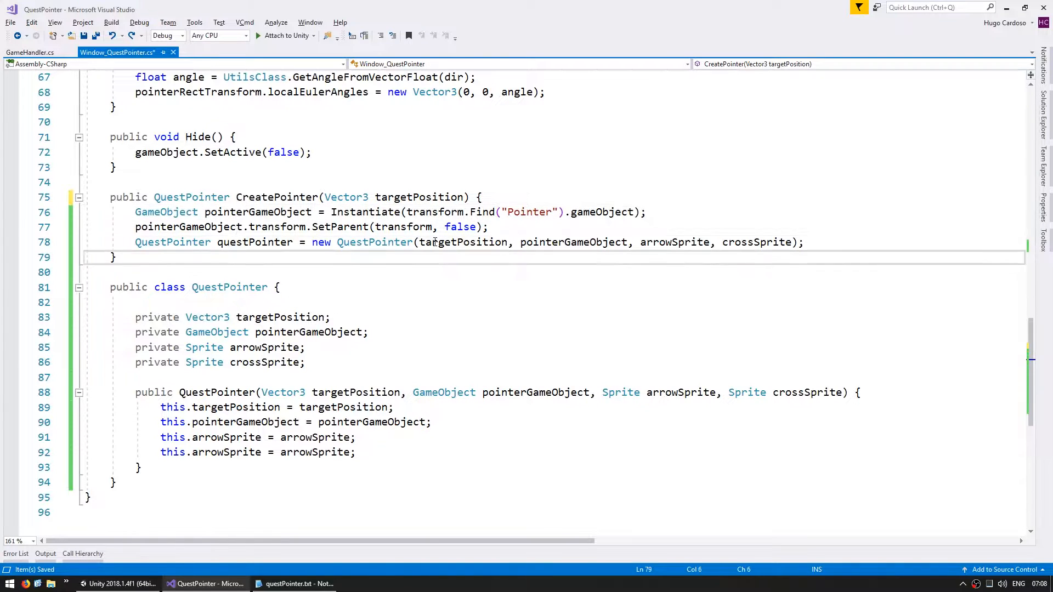
text(return questPointer)
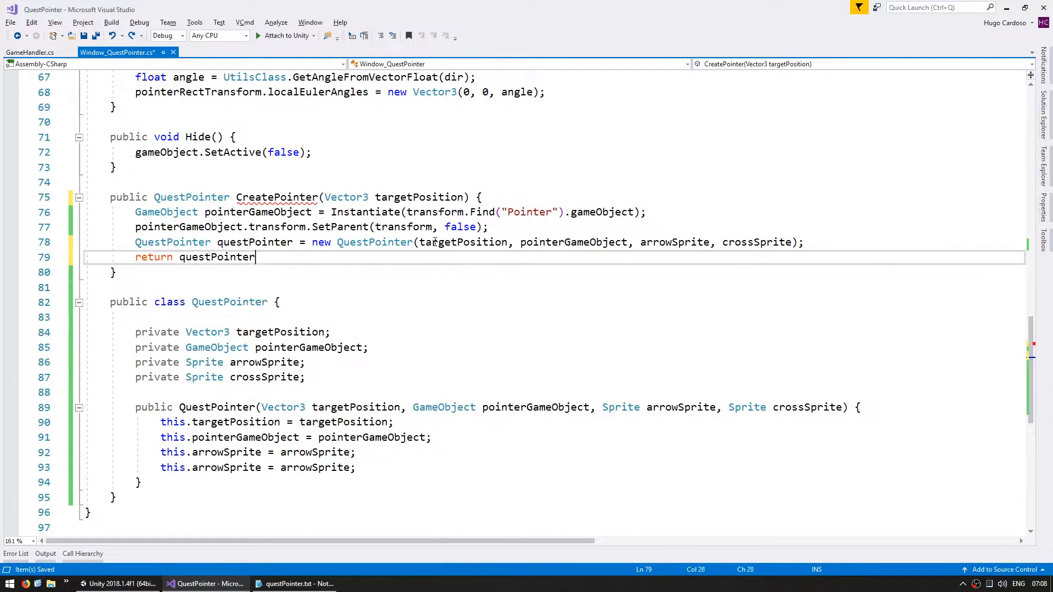
text(;)
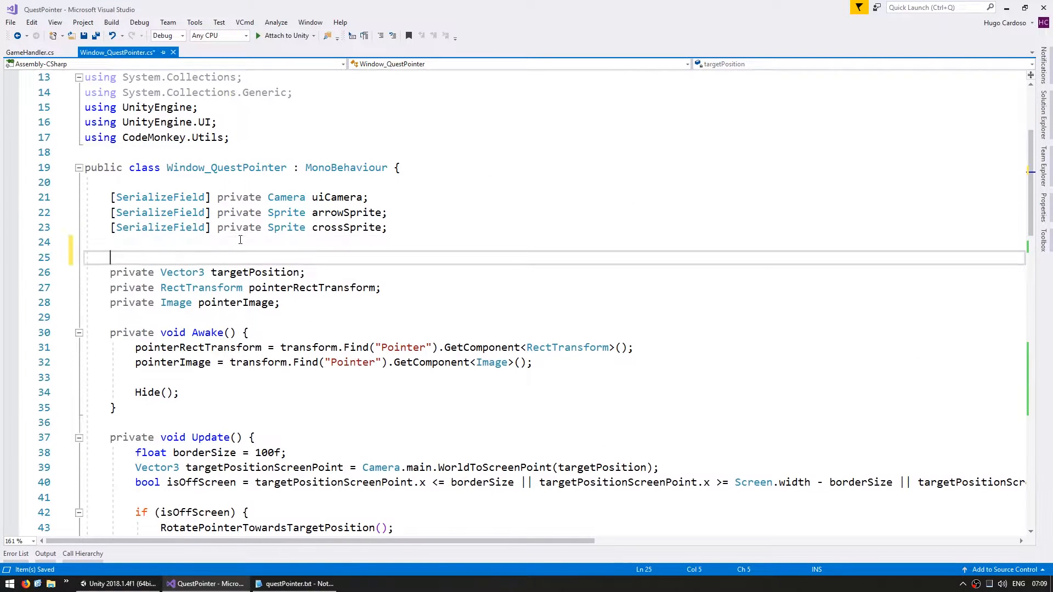
Add a private QuestPointer questPointer field and move the Pointer RectTransform lookup into QuestPointer
text(private QuestPointer)
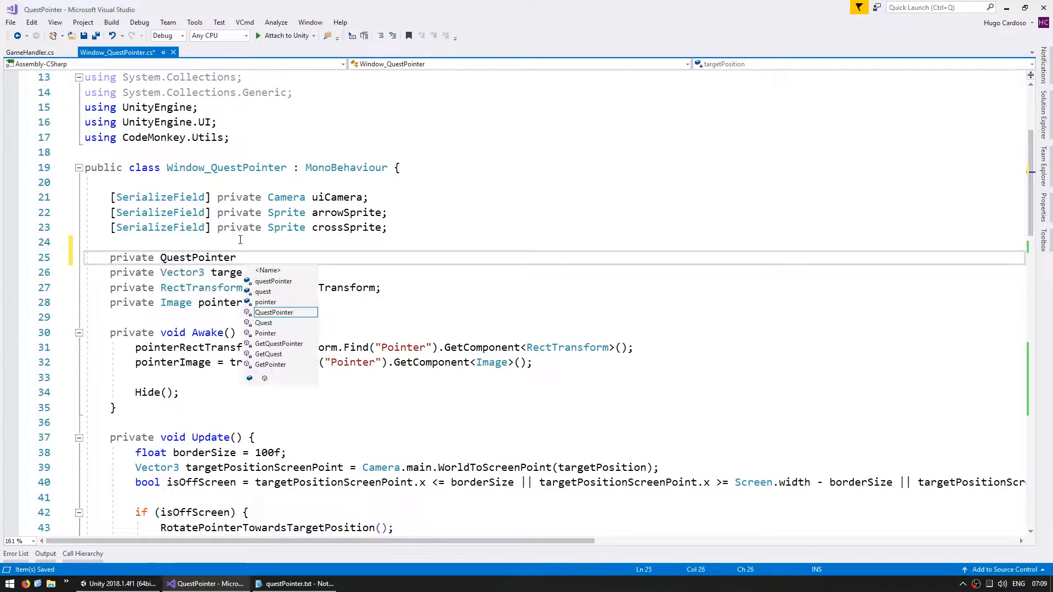
text(questPointer;)
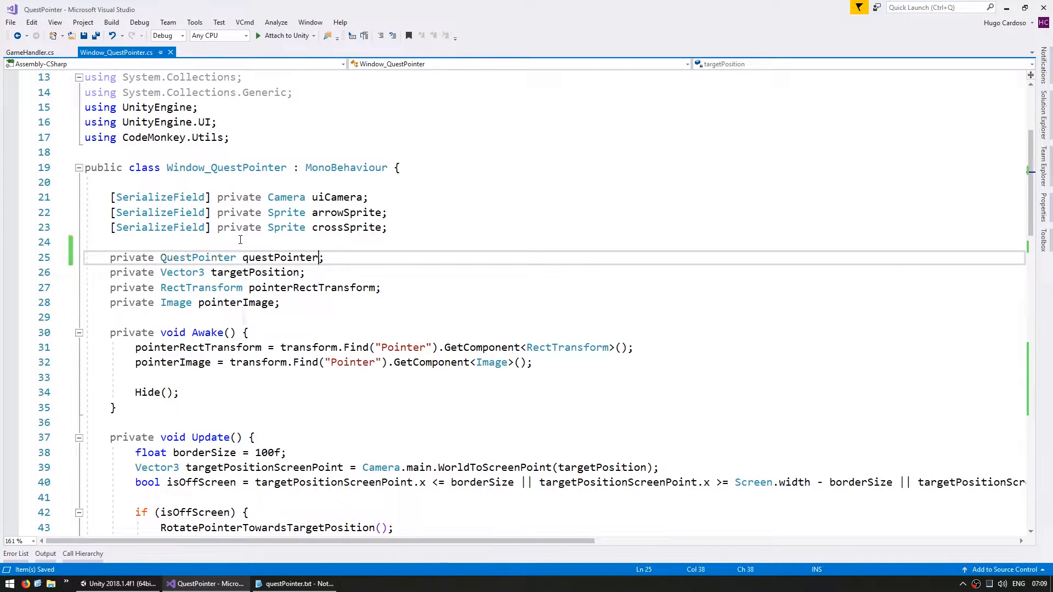
scroll(down, 3)
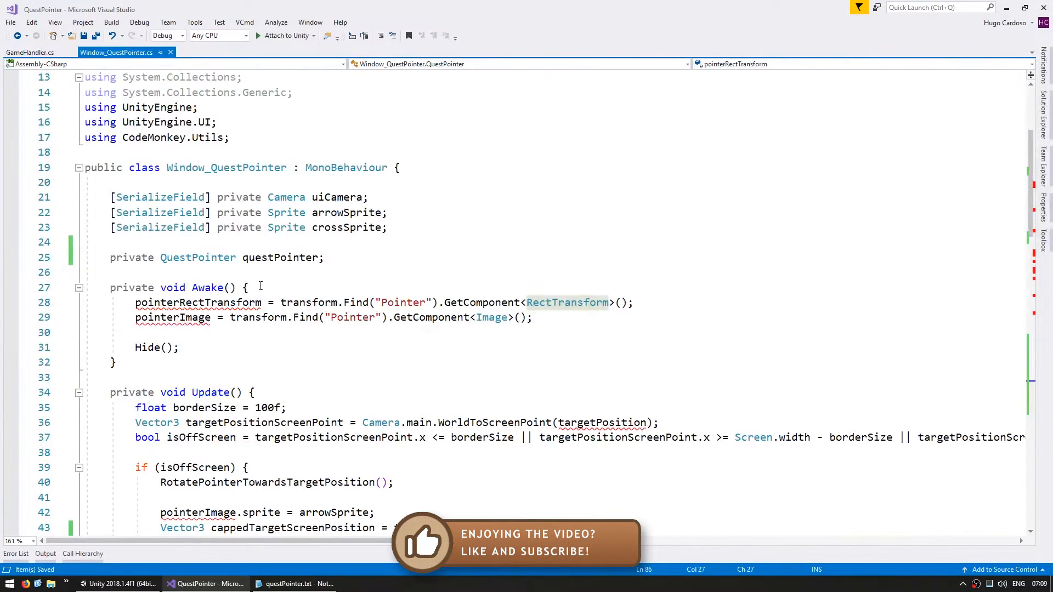
scroll(down, 3)
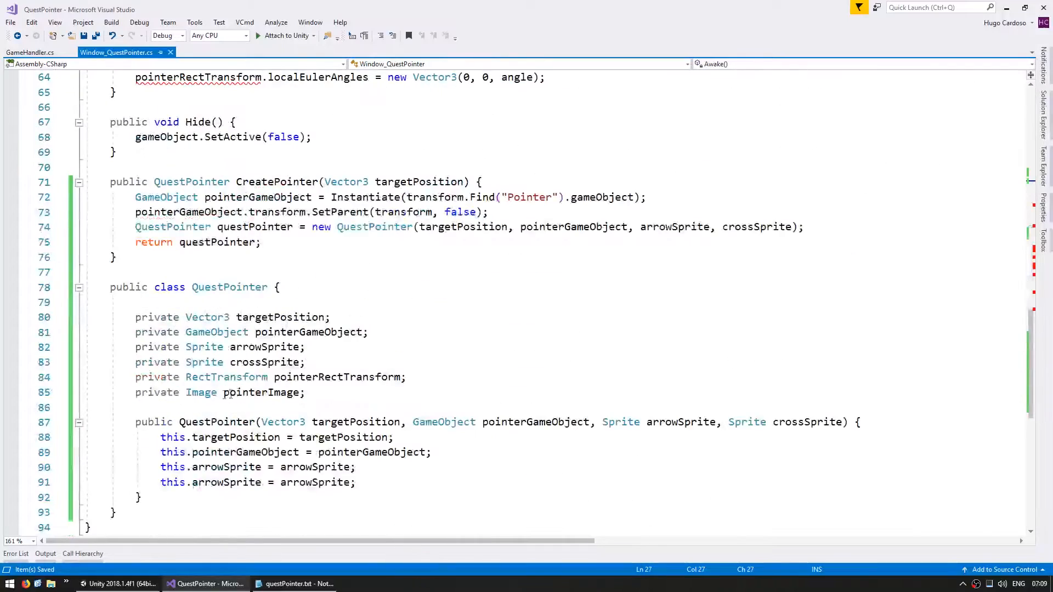
text(pointerRectTransform = transform.Find("Pointer").GetComponent<RectTransform>();)
text(pointerImage = pointerGameObject.GetComponent<Image>();)
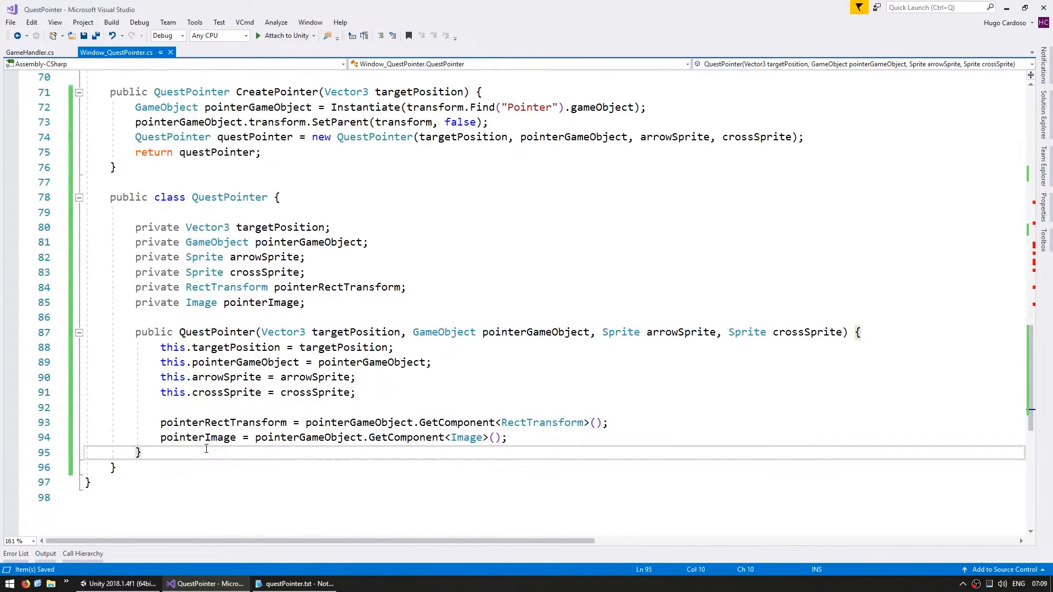
Give QuestPointer its own public Update method holding the relocated logic
text(public void Update)
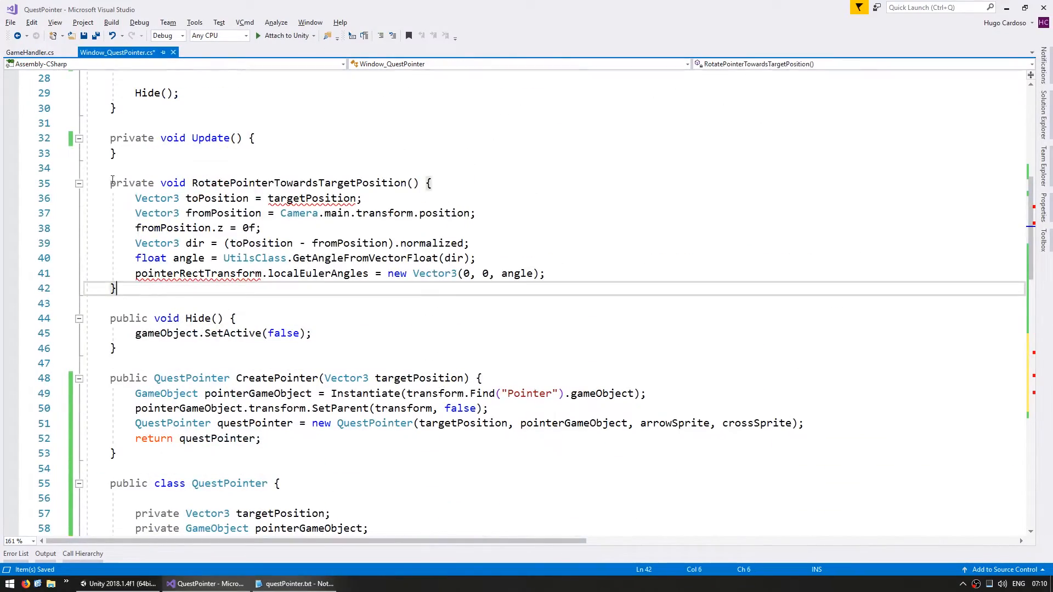
scroll(down, 3)
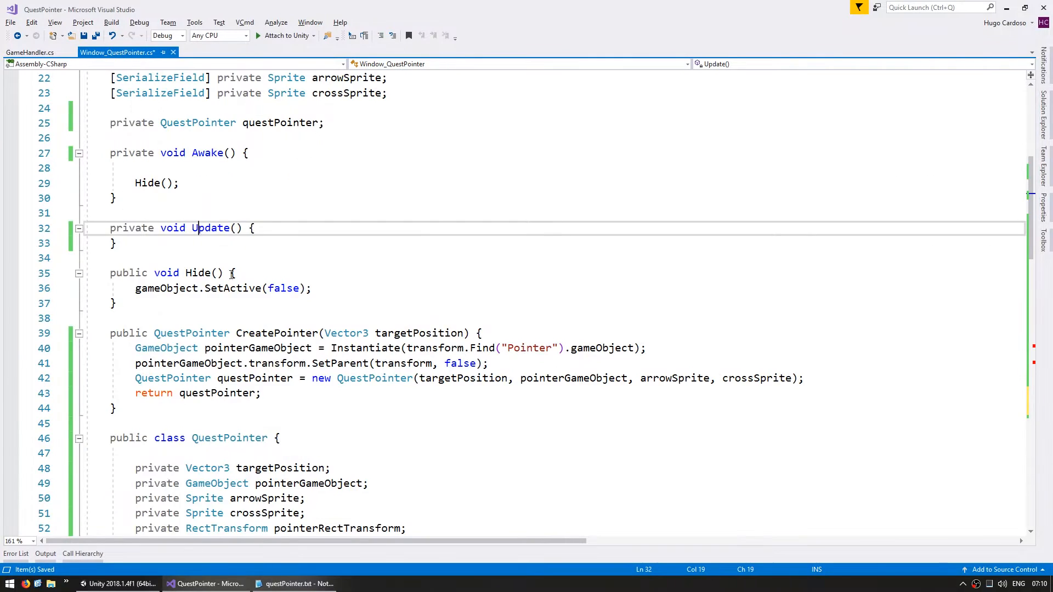
text(quest)
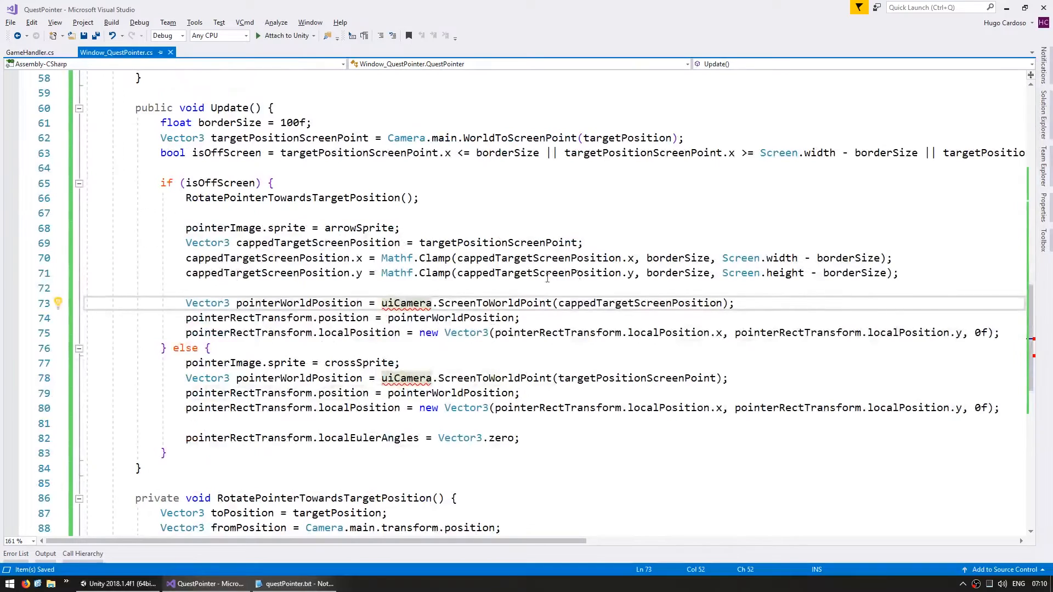
Give QuestPointer a private Camera uiCamera field and constructor parameter
drag(402, 303, 531, 303)
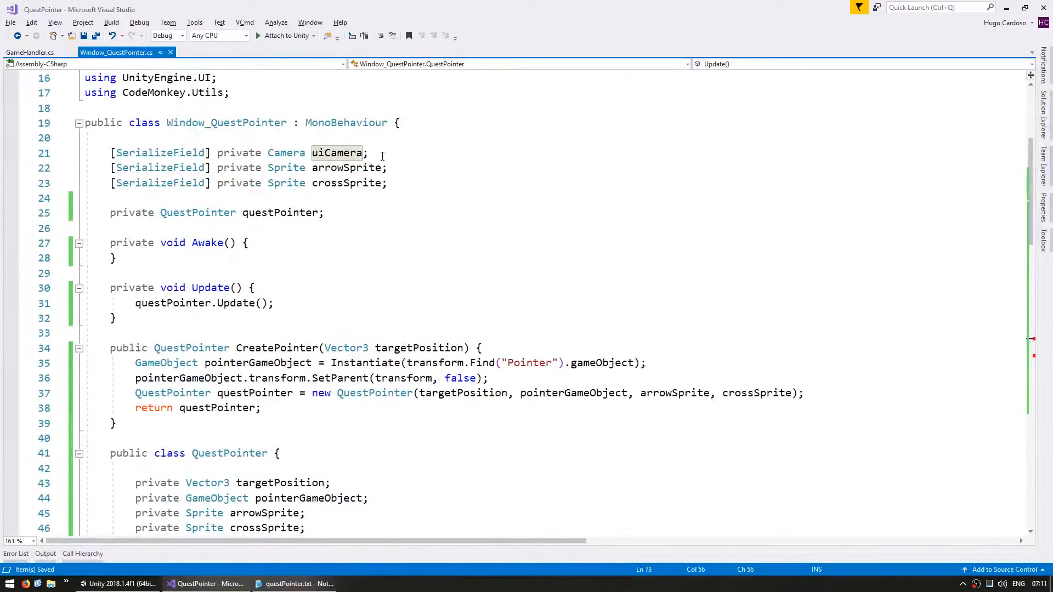
scroll(down, 3)
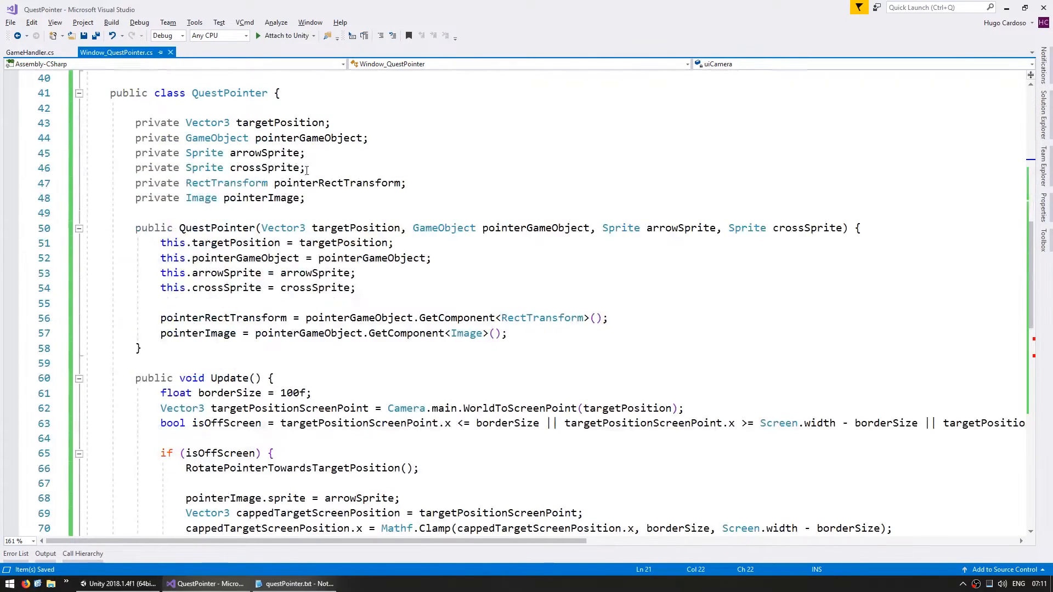
text(private Camera uiCamera;)
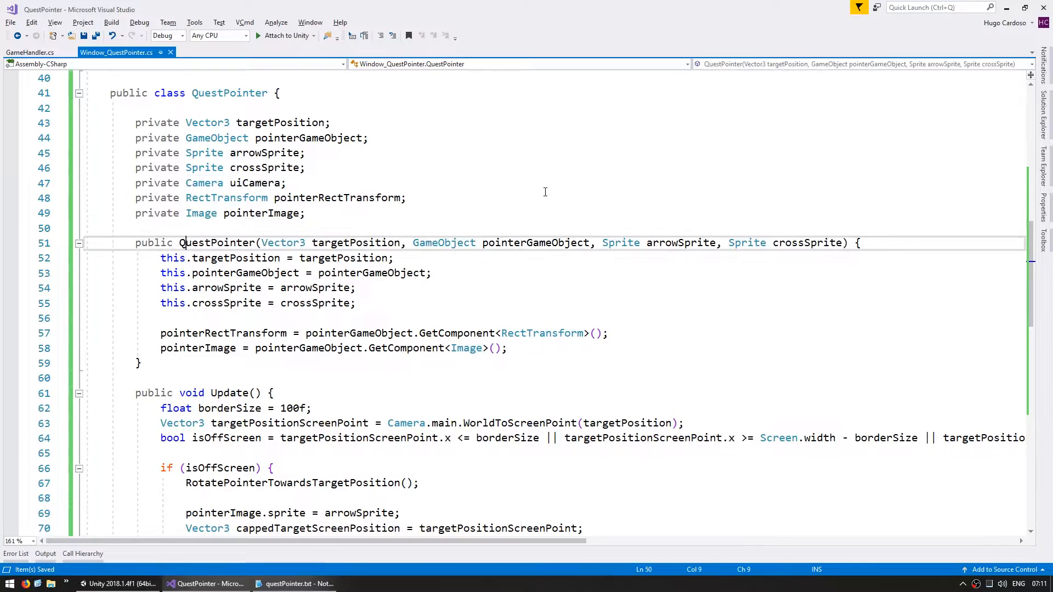
text(Camera uiCamera,)
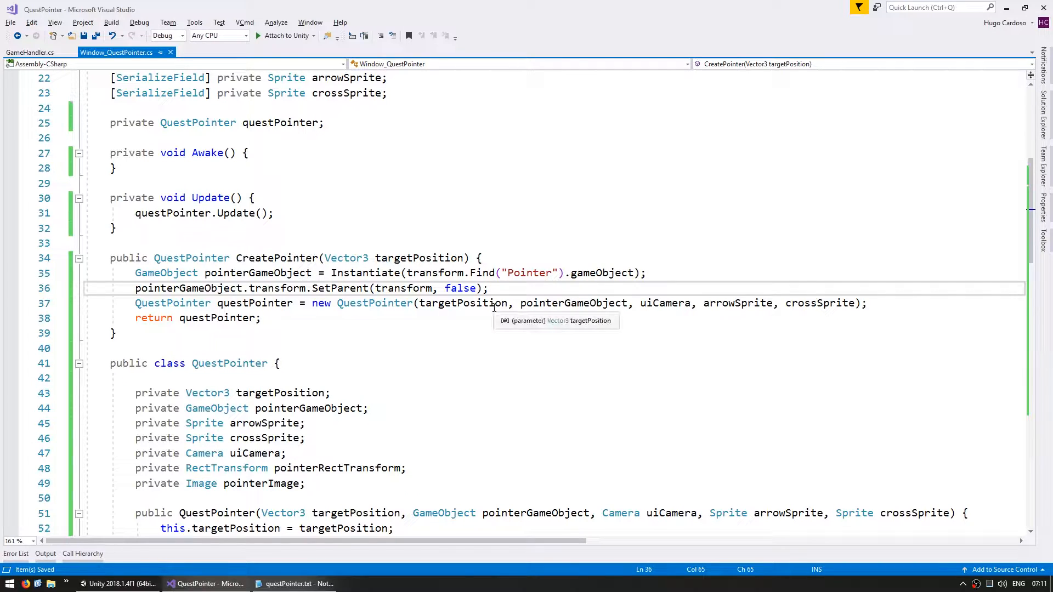
Store the new pointer with this.questPointer = questPointer; in CreatePointer
scroll(down, 3)
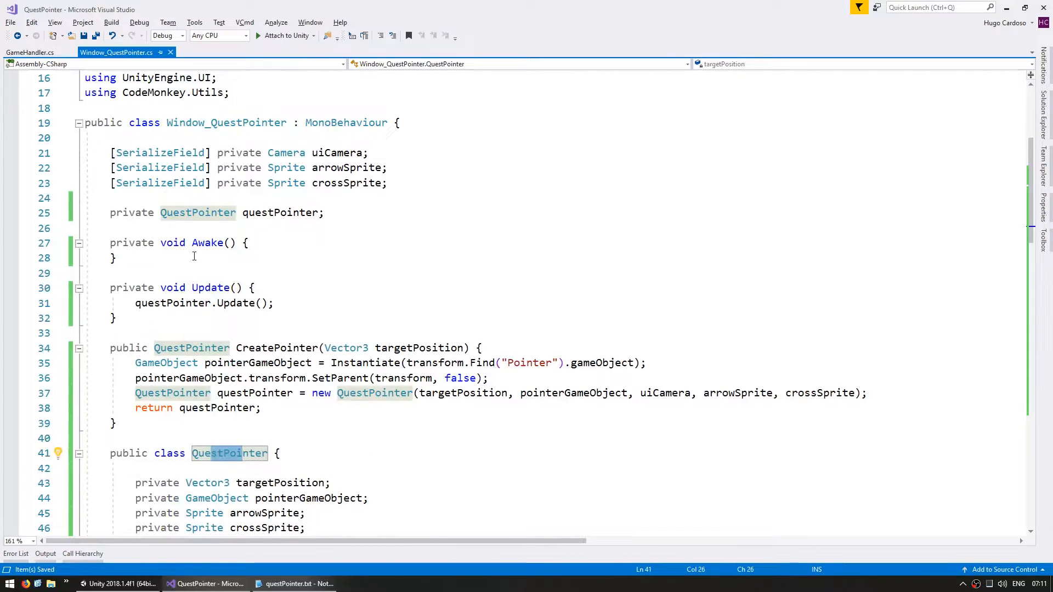
text(t)
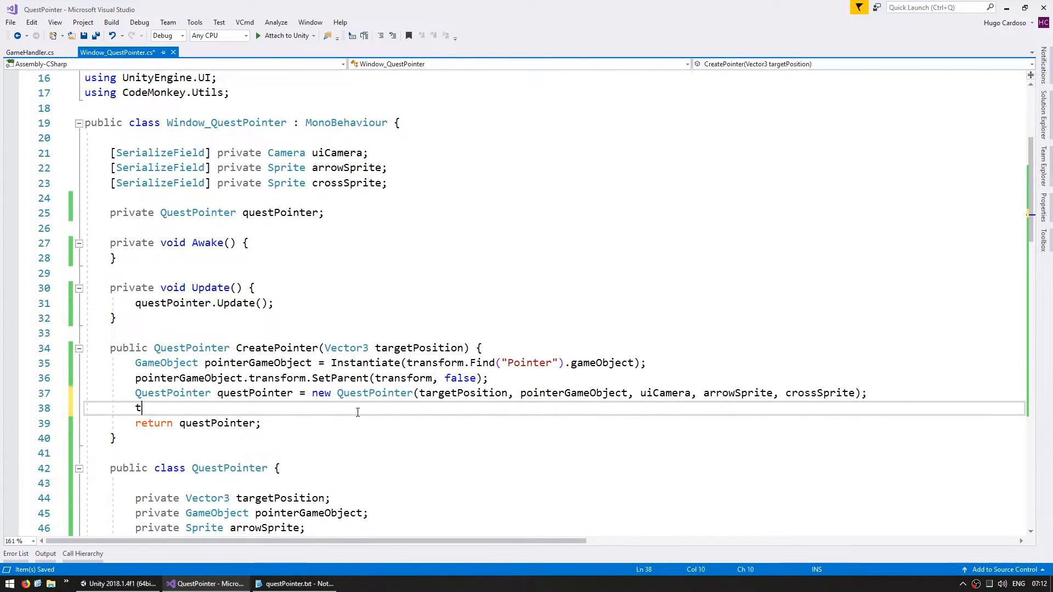
text(his.questPointer =)
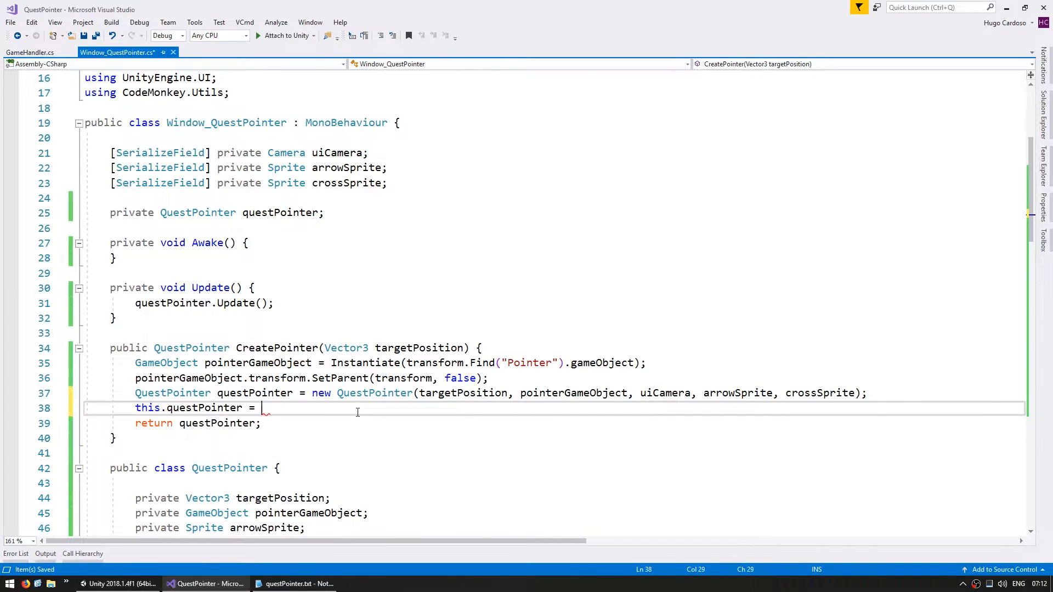
text(questPointer;)
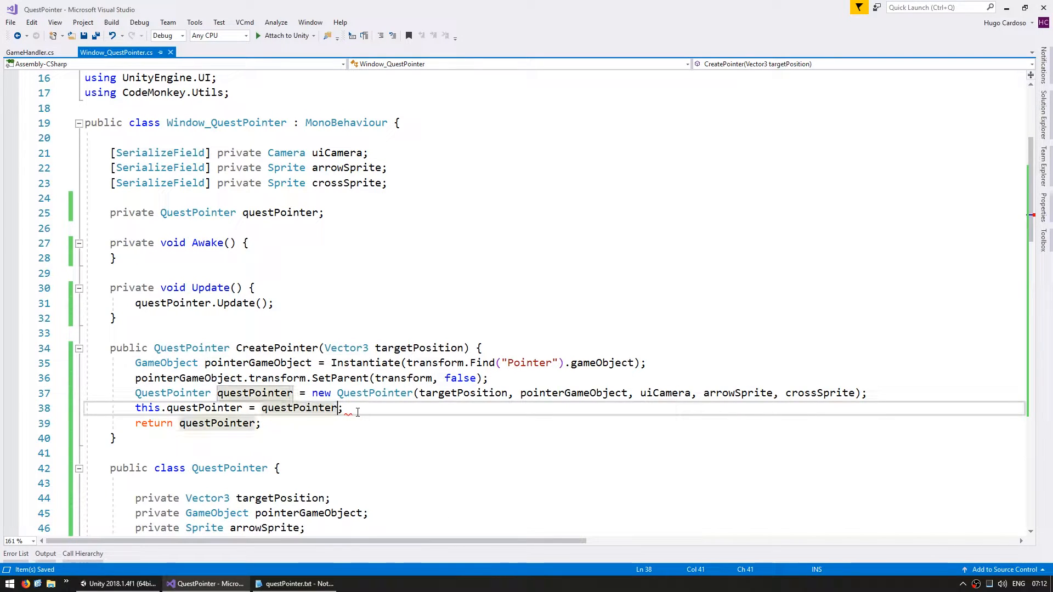
click(24, 52)
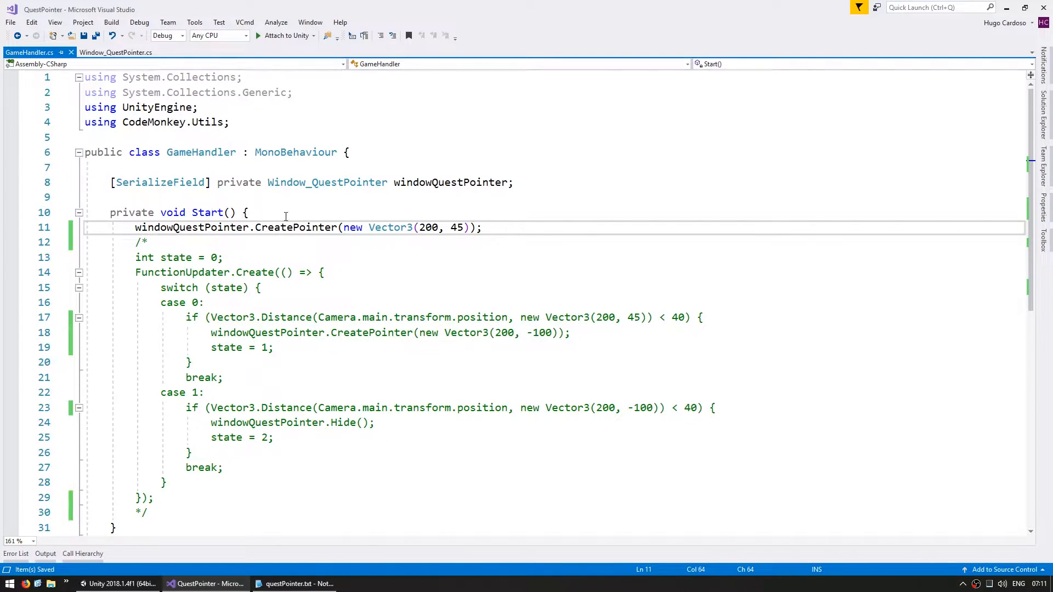
Review GameHandler.cs Start creating a pointer at (200, 45)
double_click(295, 228)
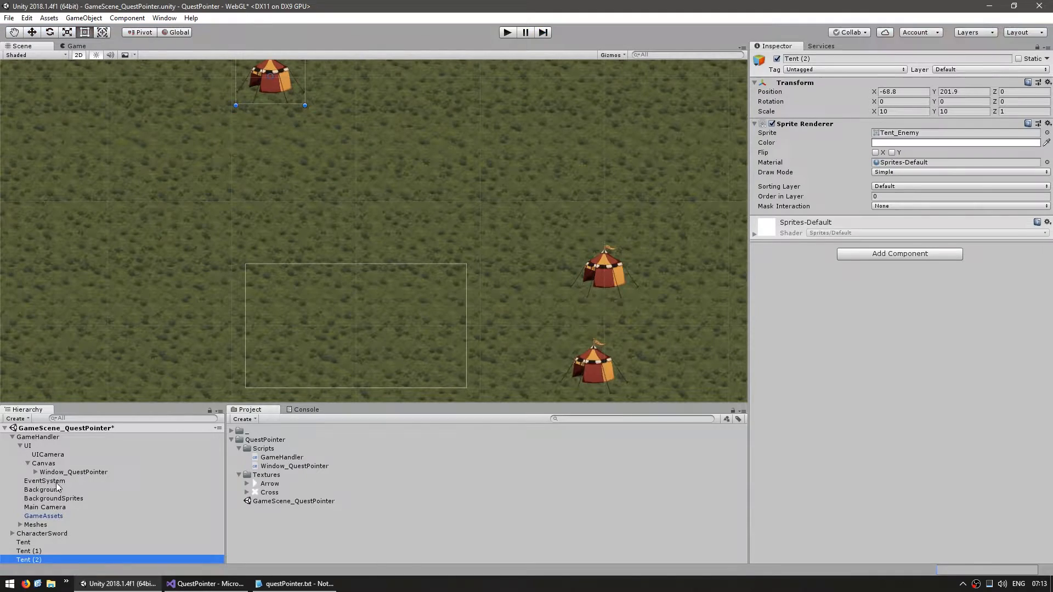
Rename the Pointer object under Window_QuestPointer to pointerTemplate
click(58, 481)
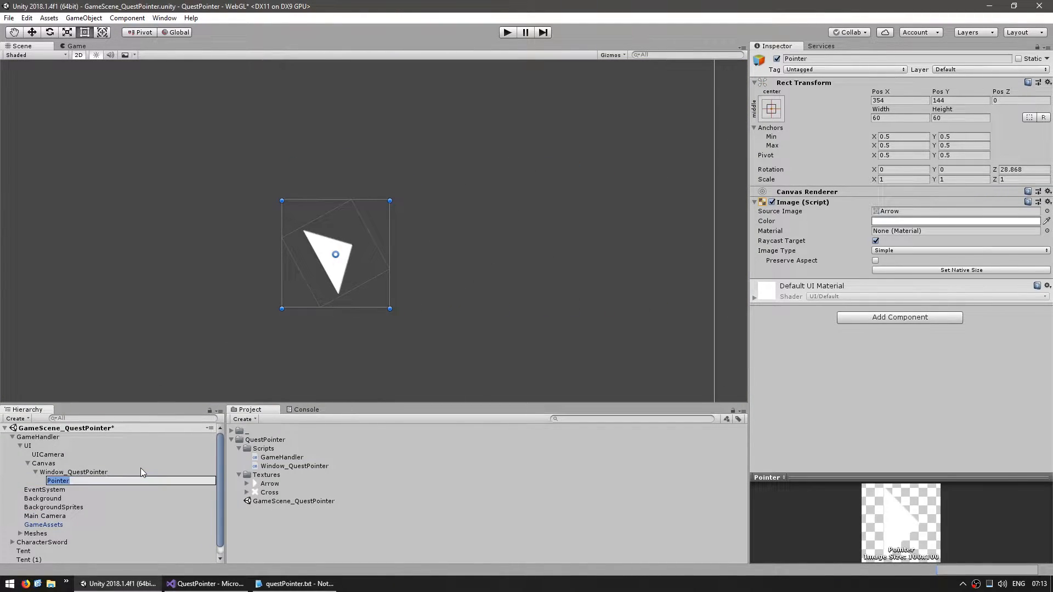
text(pointerTemplate)
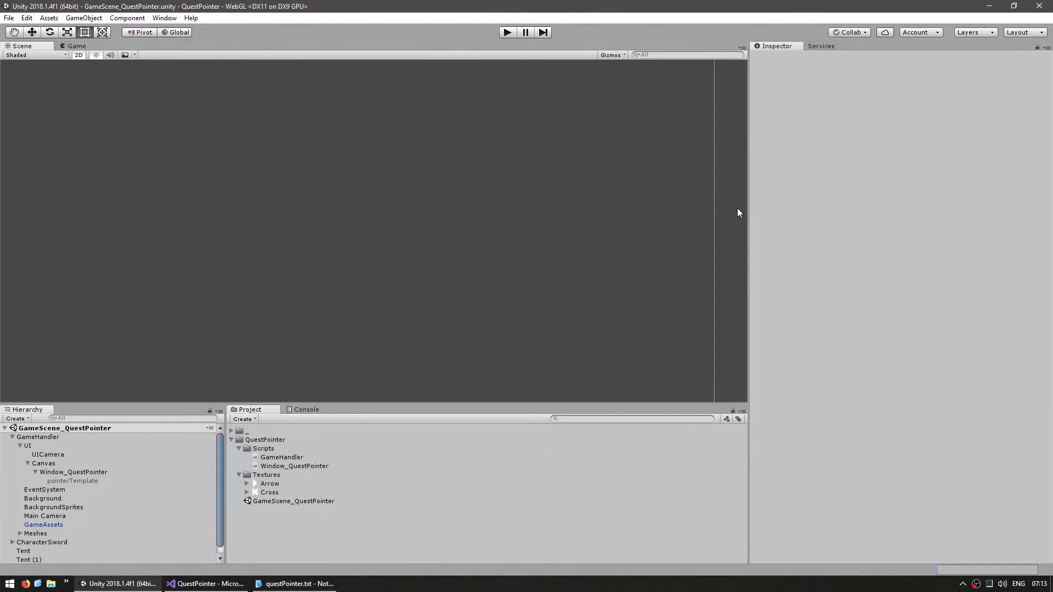
Have CreatePointer find "pointerTemplate" and call pointerGameObject.SetActive(true) after Instantiate
click(195, 584)
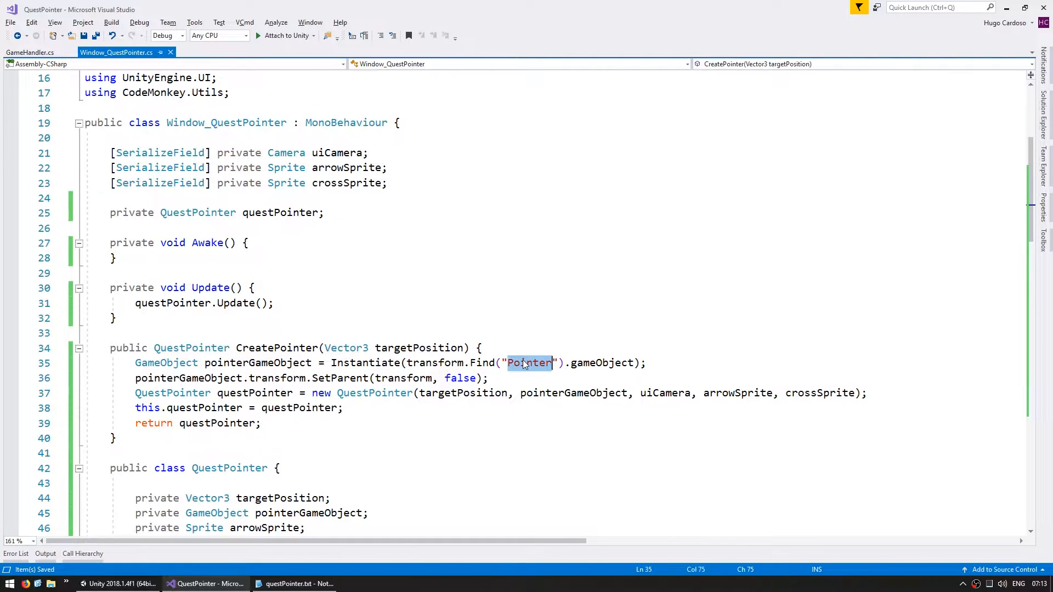
text(pointerTe)
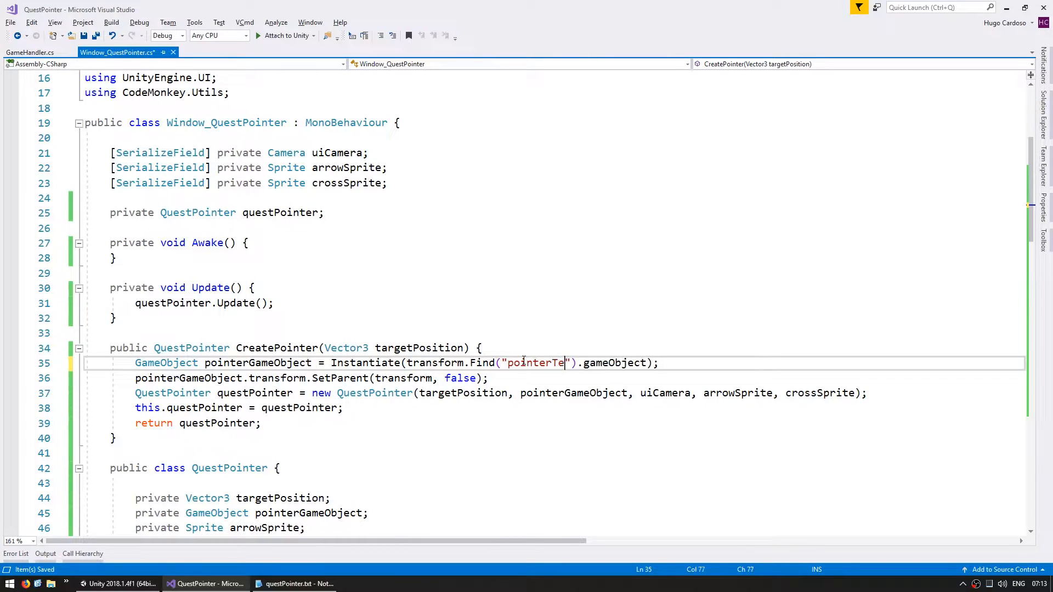
text(mplate)
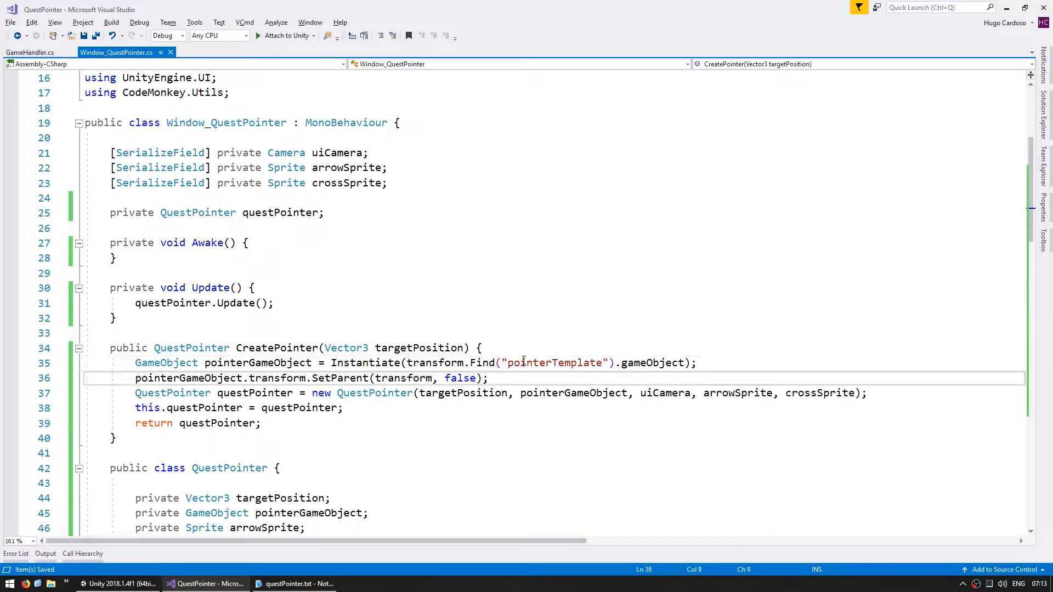
text(gam)
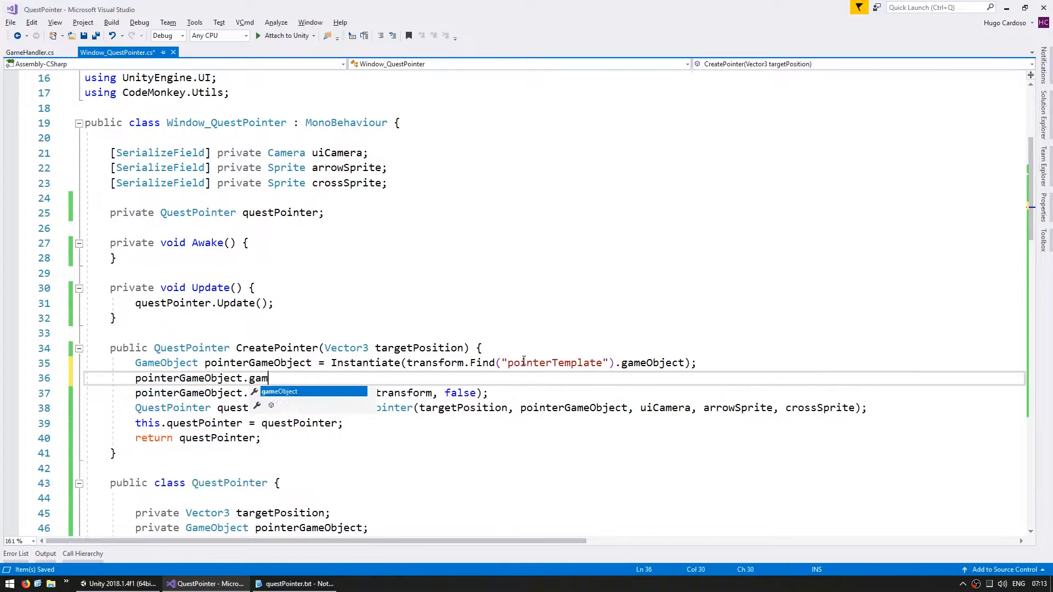
text(SetActive();)
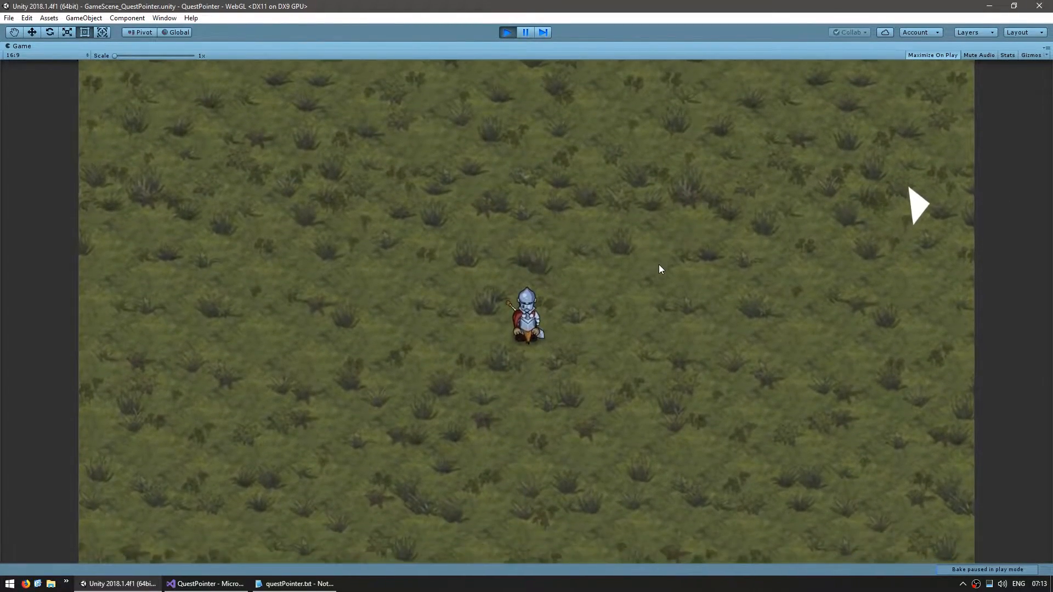
Return to the Window_QuestPointer code after watching the arrow pointer at the screen edge
click(206, 583)
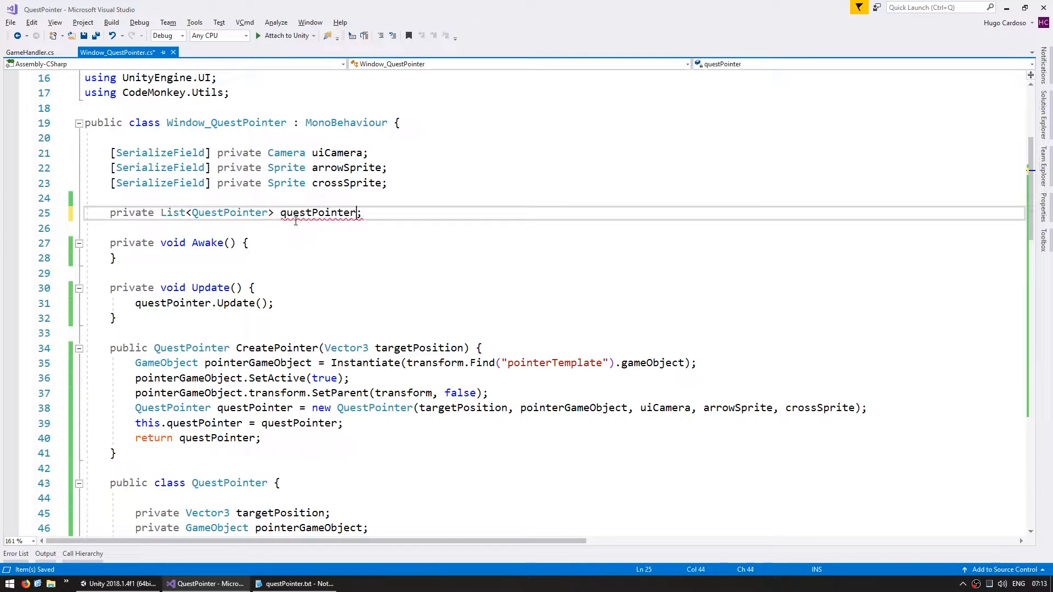
Retype the field as List<QuestPointer> questPointerList, create it in Awake, Add in CreatePointer, and save
text(List)
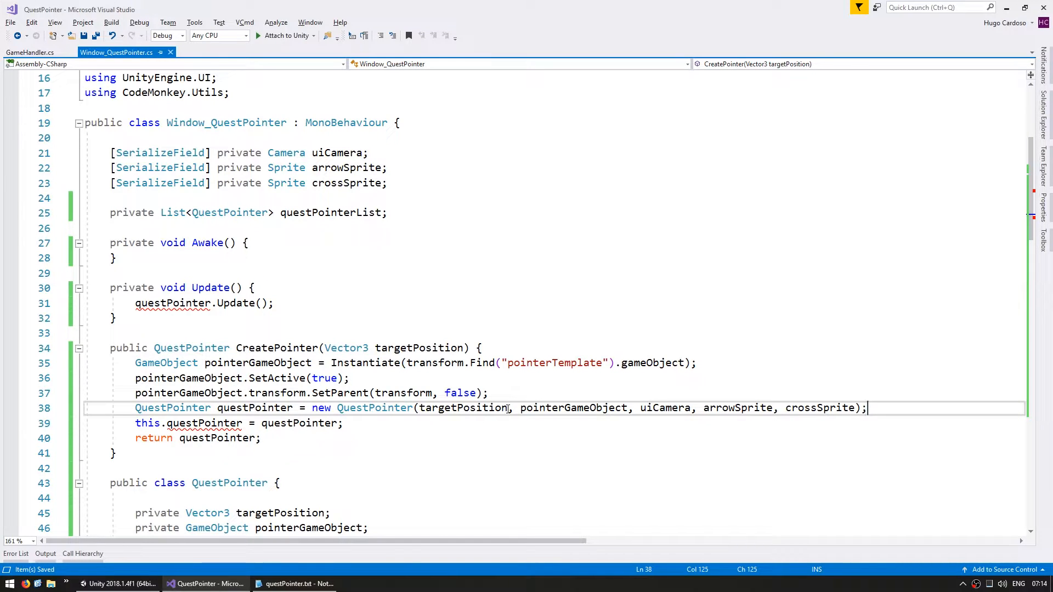
text(questPointerList.Add)
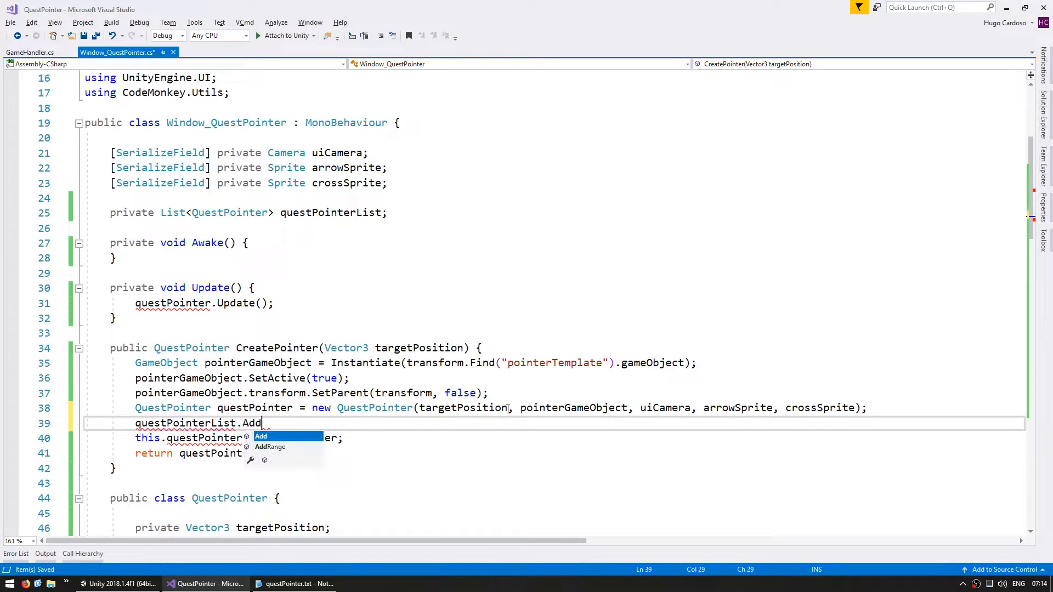
text((questPointer);)
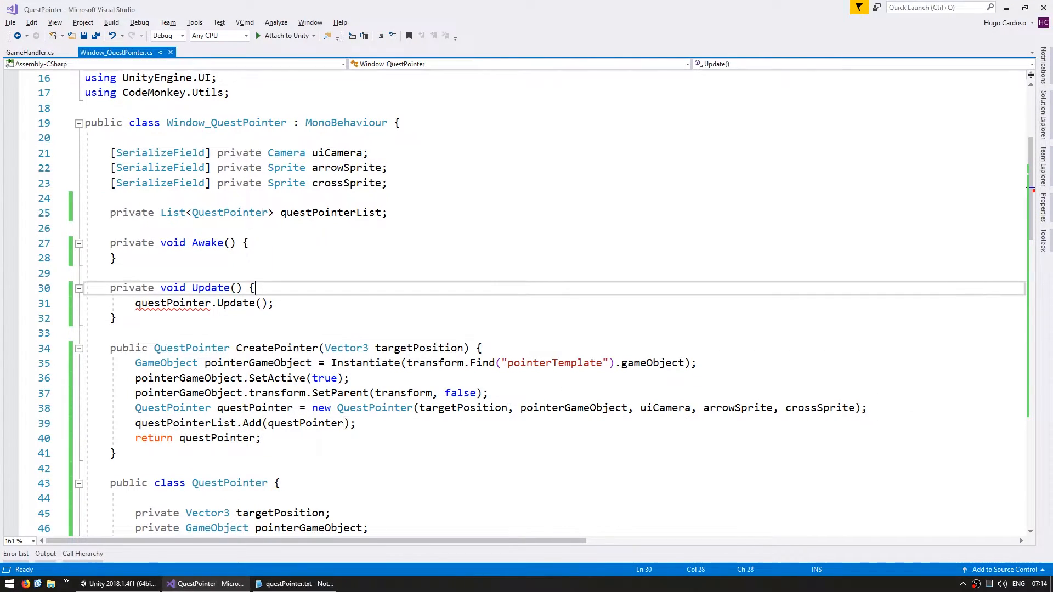
text(questPointerList)
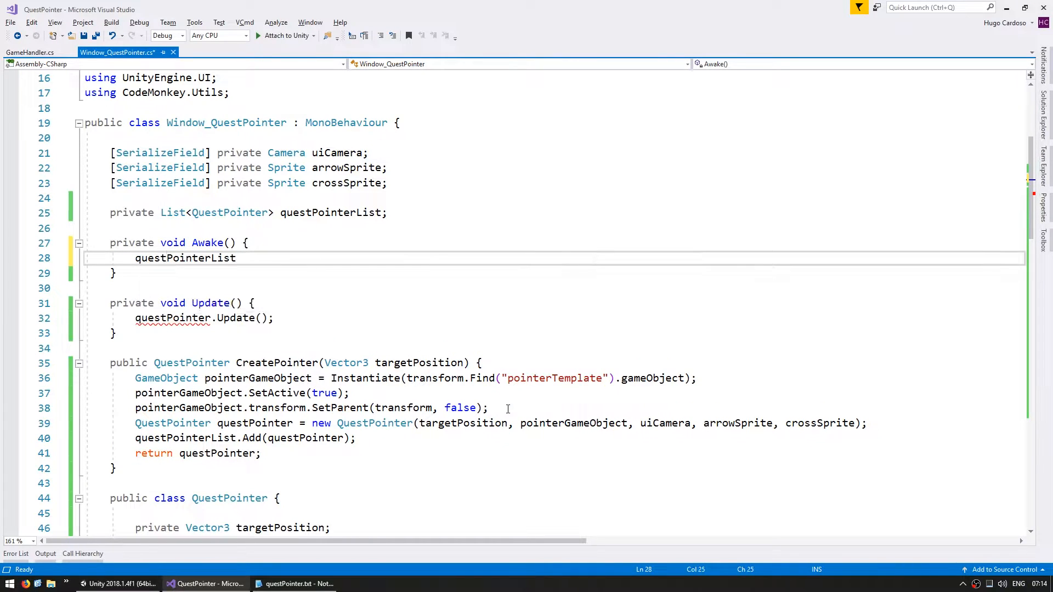
text(= new List<QuestPointer>();)
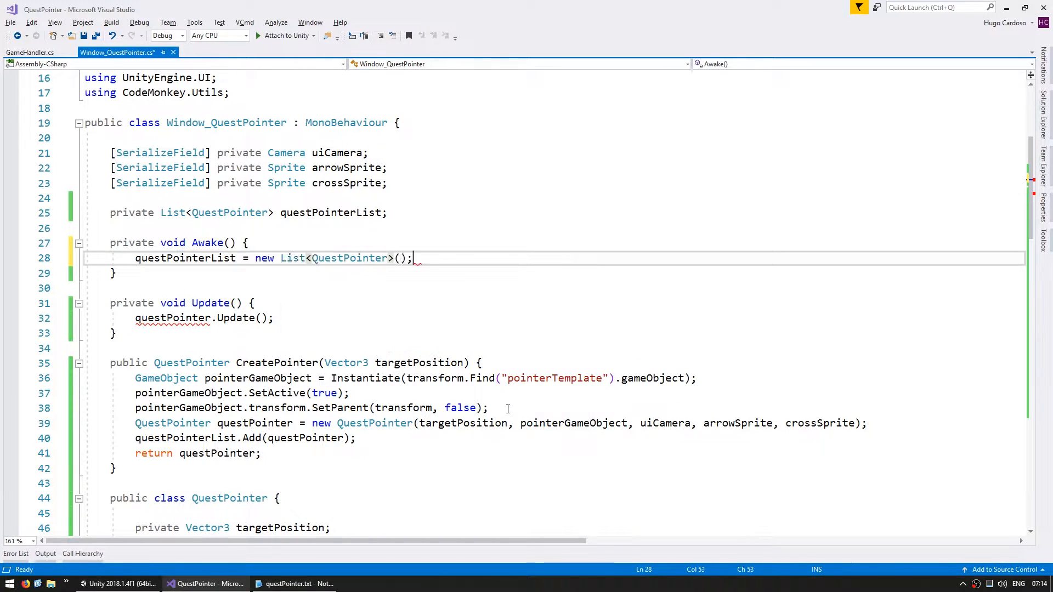
key(ctrl+s)
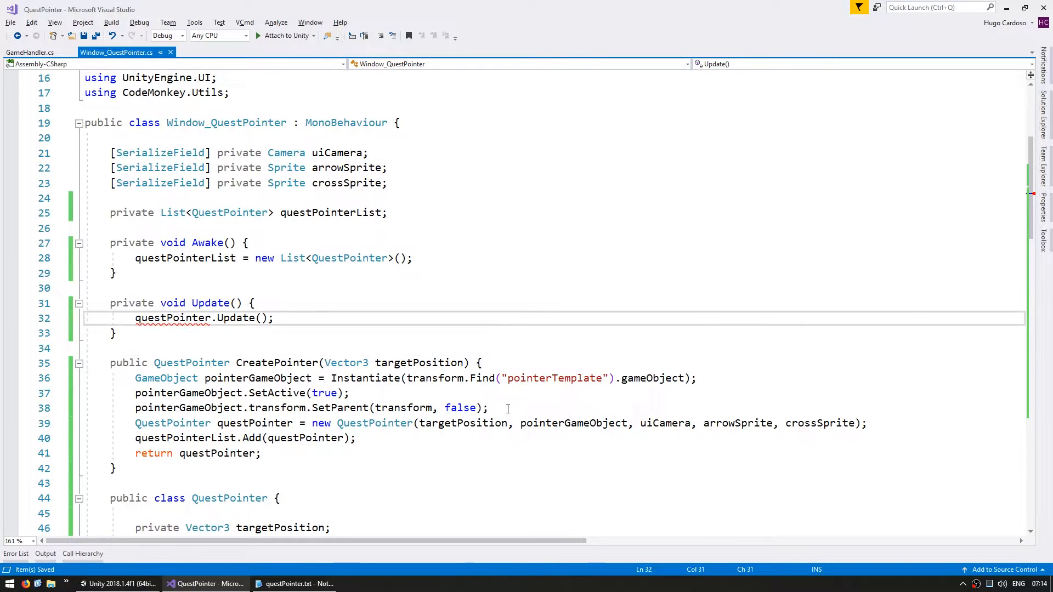
Begin a foreach over each QuestPointer in Update
text(foreach ()
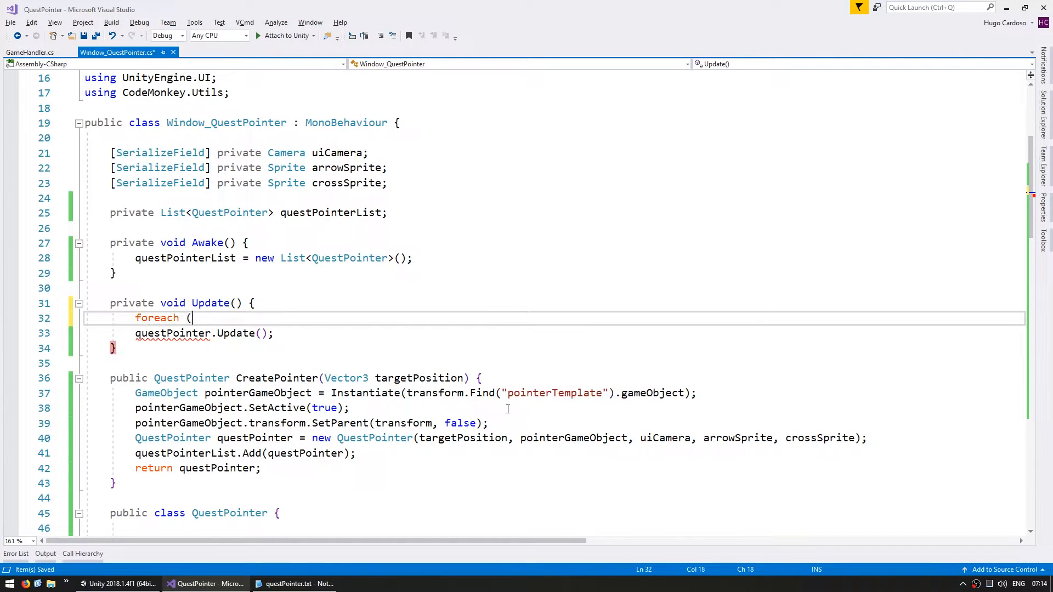
text(QuestPointer questP)
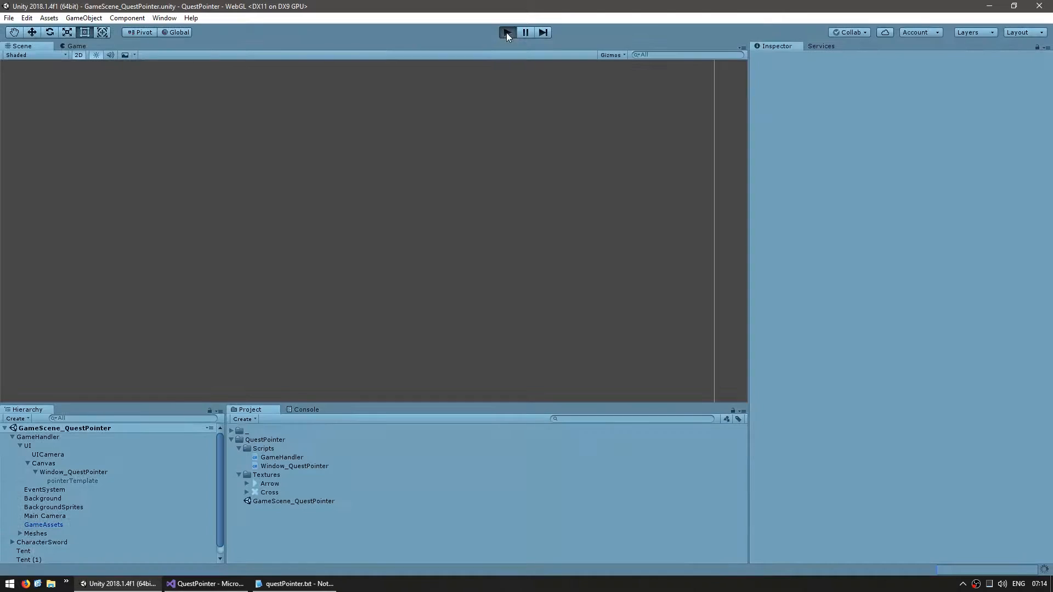
Start the game in Unity to test the list-based pointer code
click(507, 31)
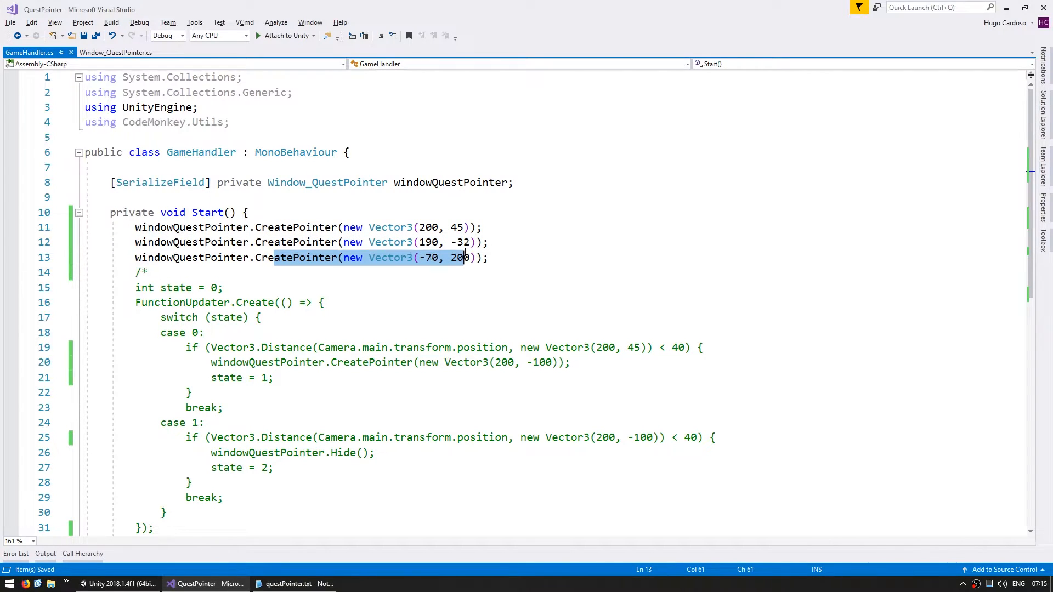
Add CreatePointer calls for (190,-32) and (-70,200) in GameHandler.Start, then return to Window_QuestPointer.cs
click(119, 584)
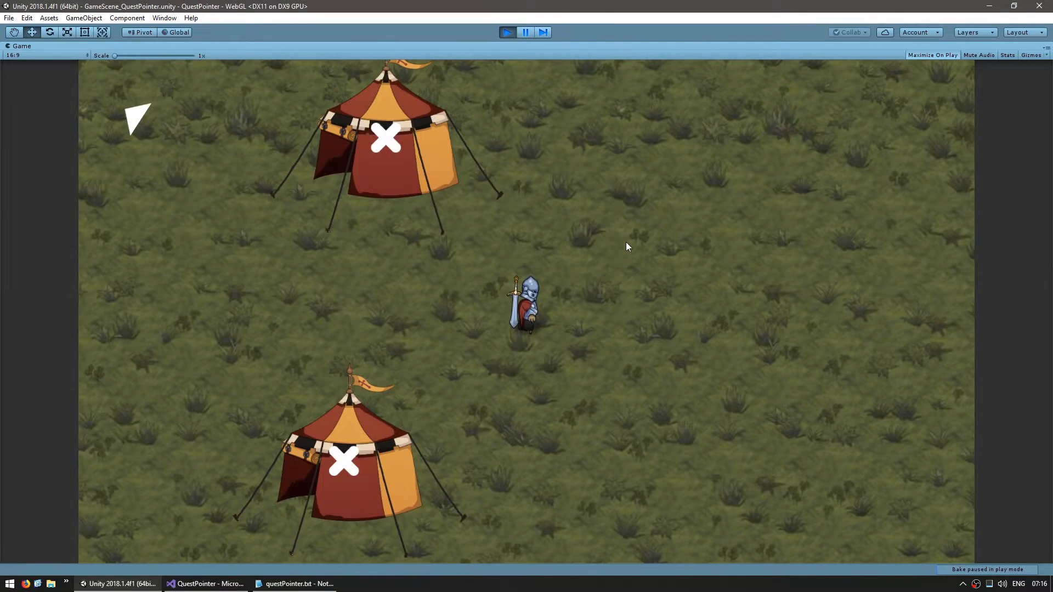
click(206, 584)
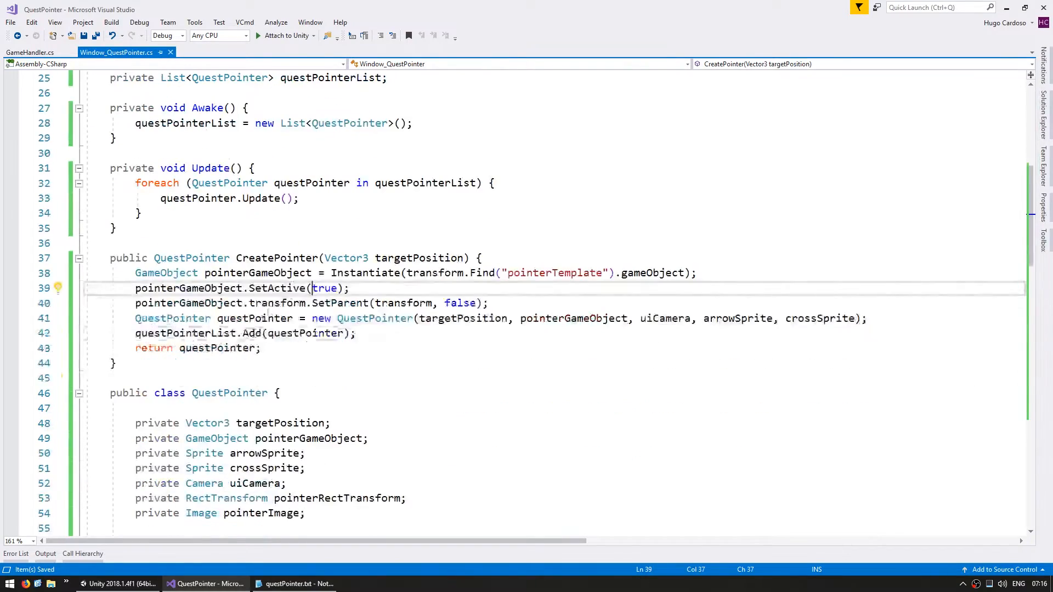
Write public void DestroyPointer that calls questPointerList.Remove(questPointer) and questPointer.DestroySelf()
text(p)
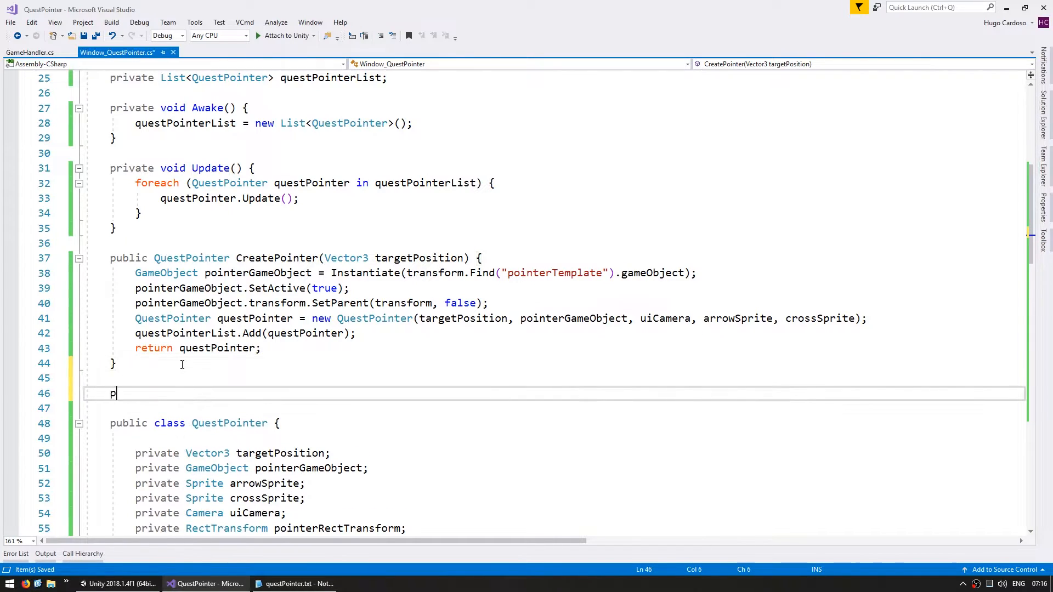
text(ublic void Destroy)
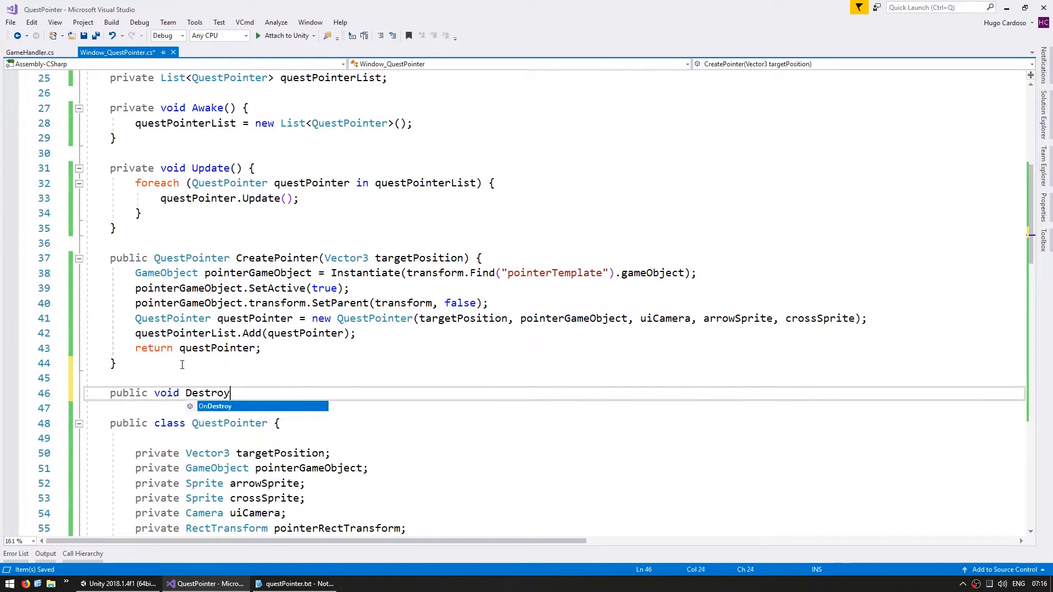
text(Pointer() {)
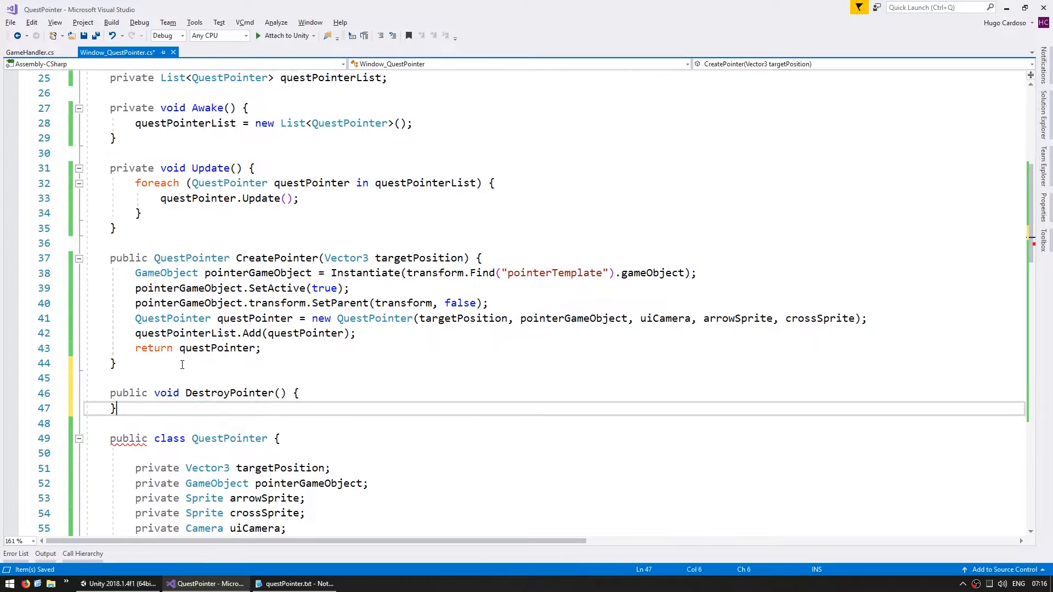
text(QuestPointer questPointer)
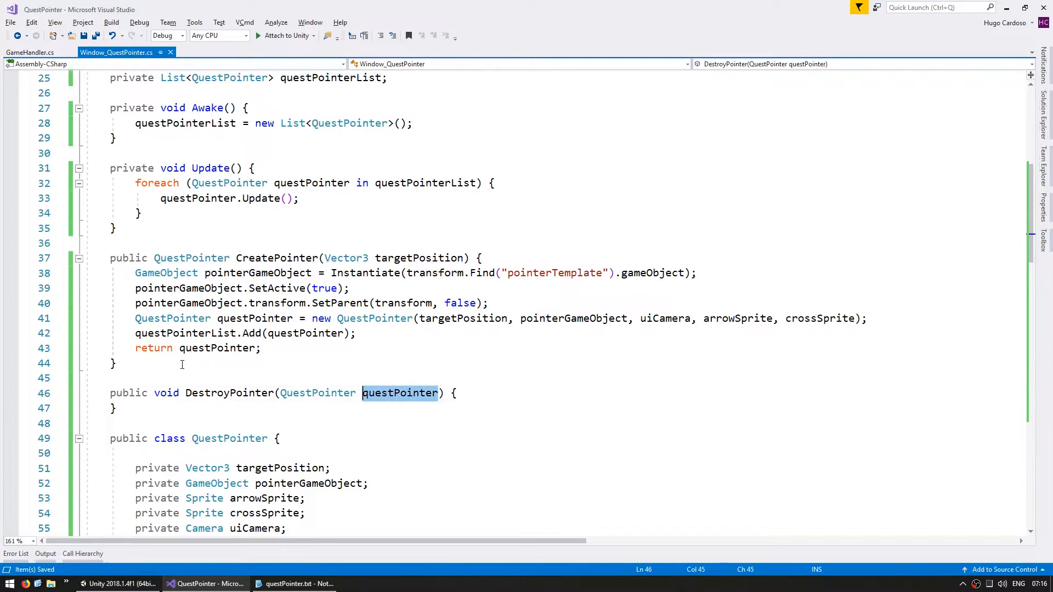
text(questPointerList.Remove();)
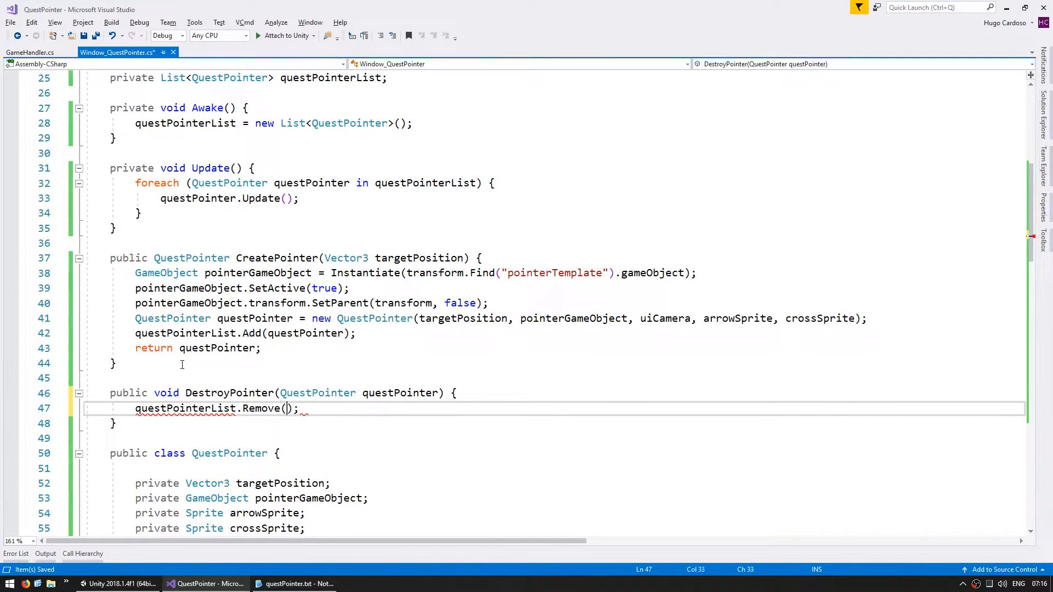
text(questPointer);)
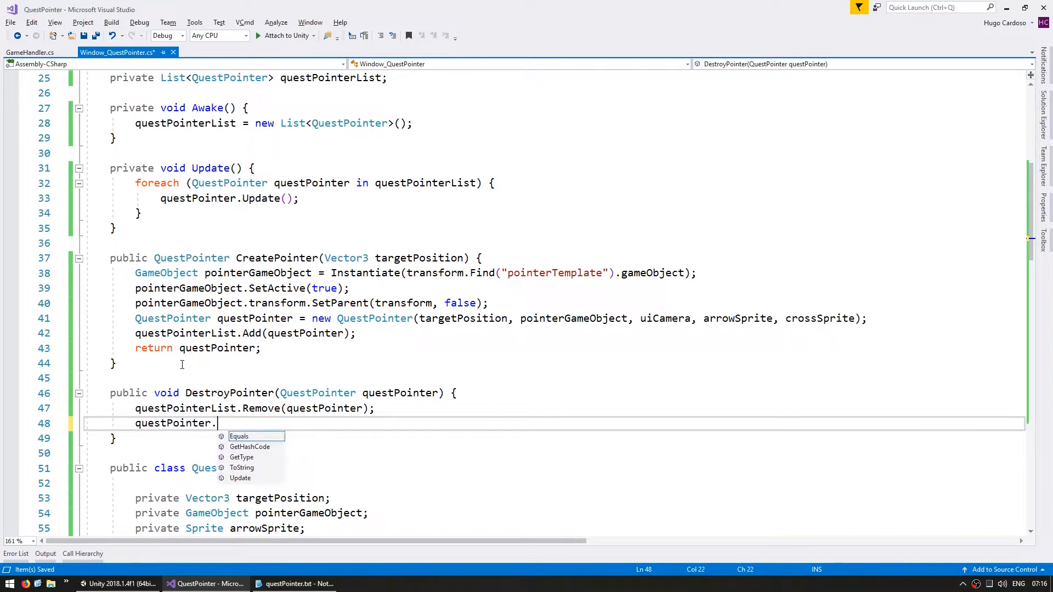
text(DestroySelf();)
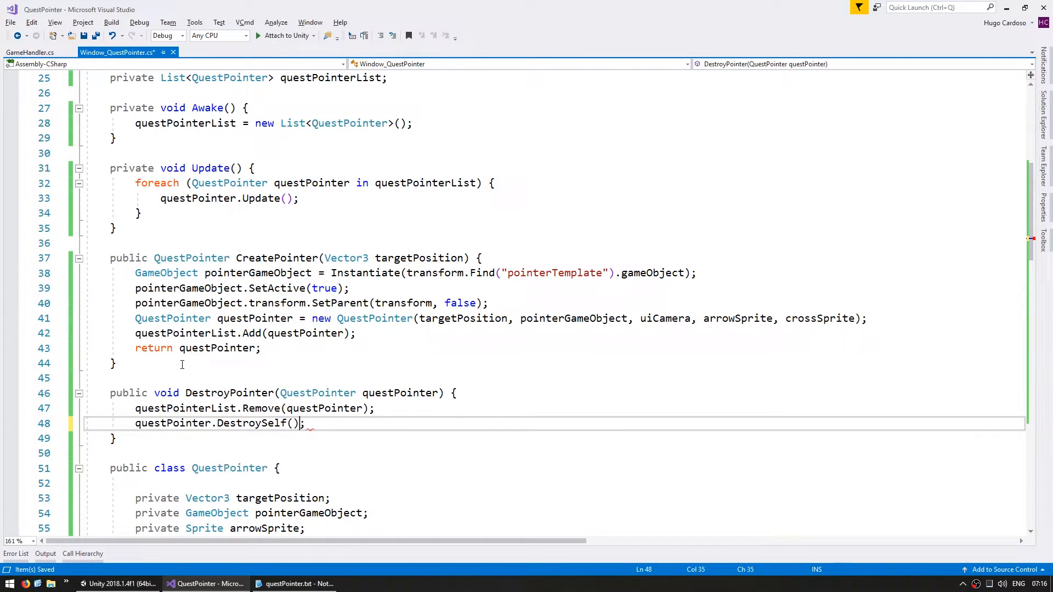
scroll(down, 3)
text(public void De)
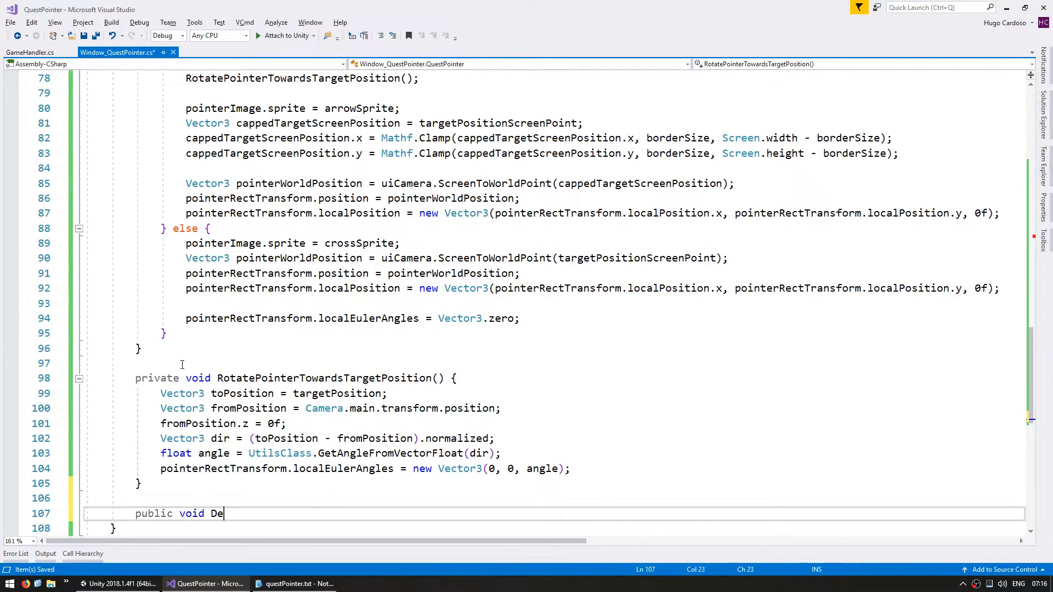
Add public void DestroySelf() { Destroy(pointerGameObject); } to QuestPointer and switch to GameHandler
text(stroySelf() {)
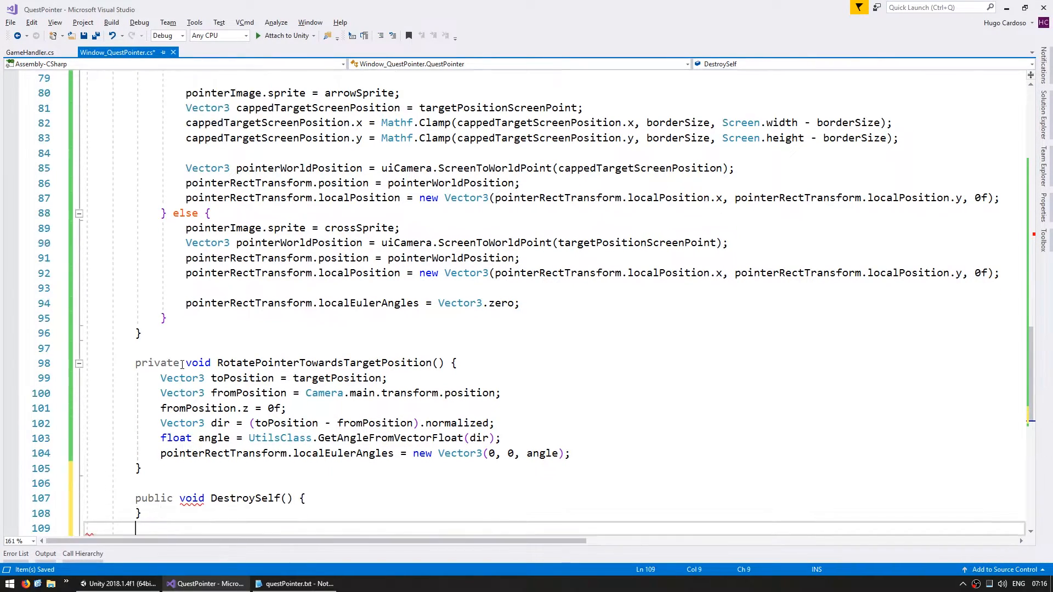
text(Destroy(poi);)
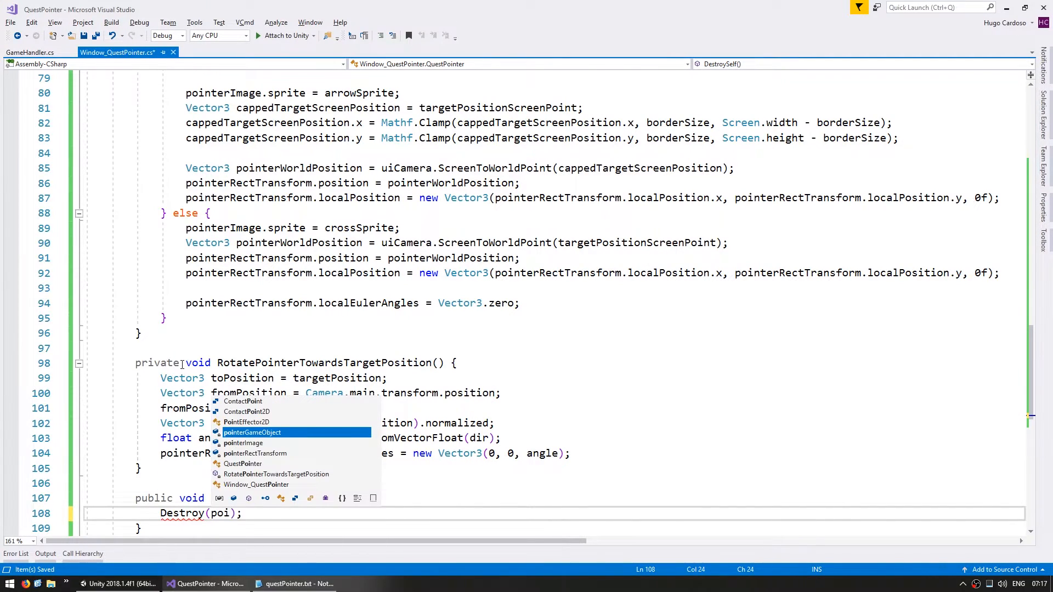
click(34, 52)
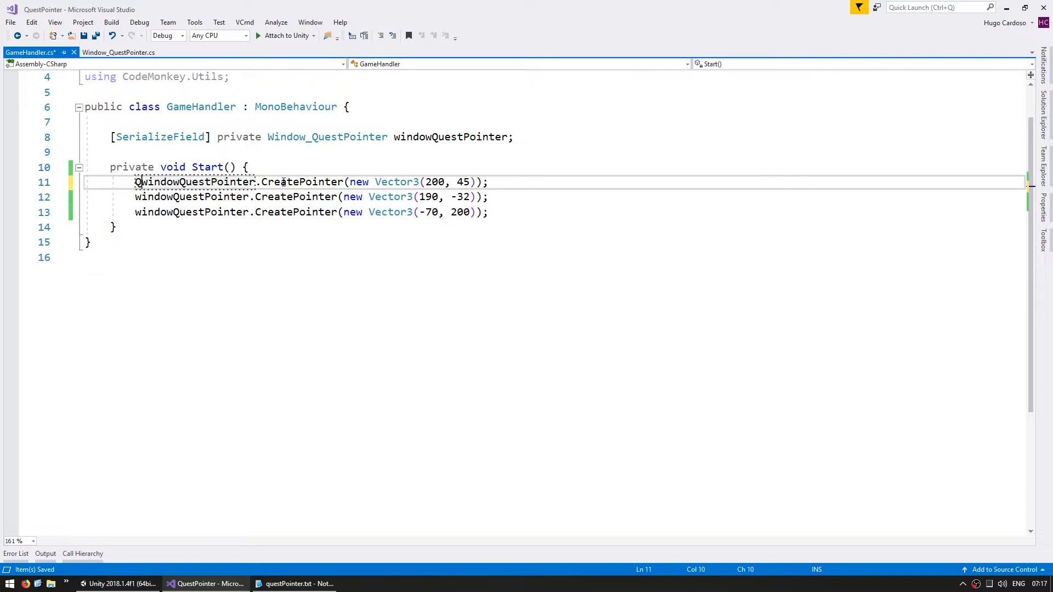
Store the first CreatePointer result in Window_QuestPointer.QuestPointer questPointer and begin FunctionUpdater.Create
text(Window_QuestPointer.QuestPointer)
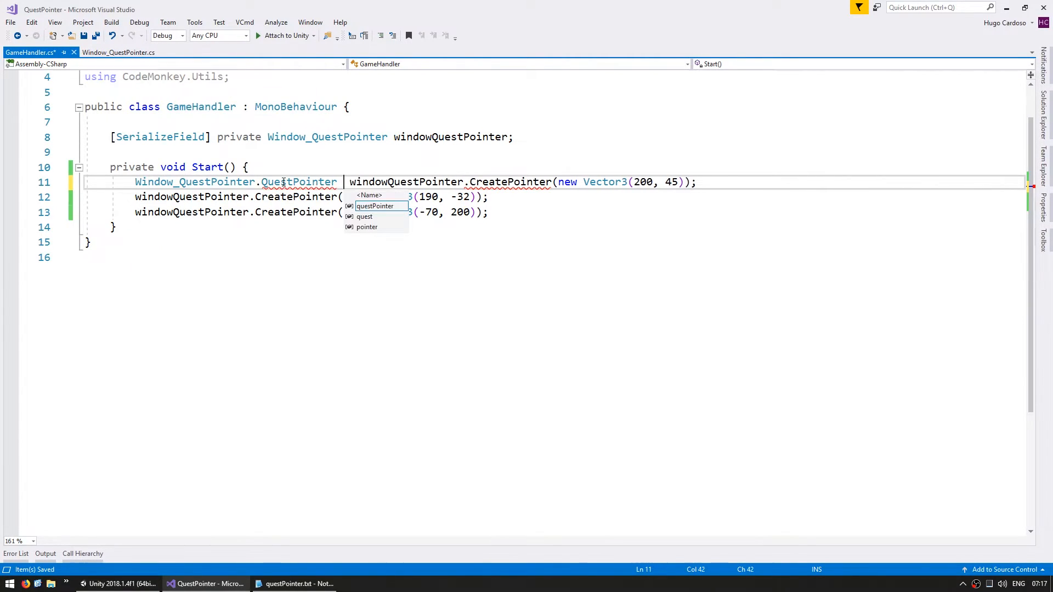
text(questPointer)
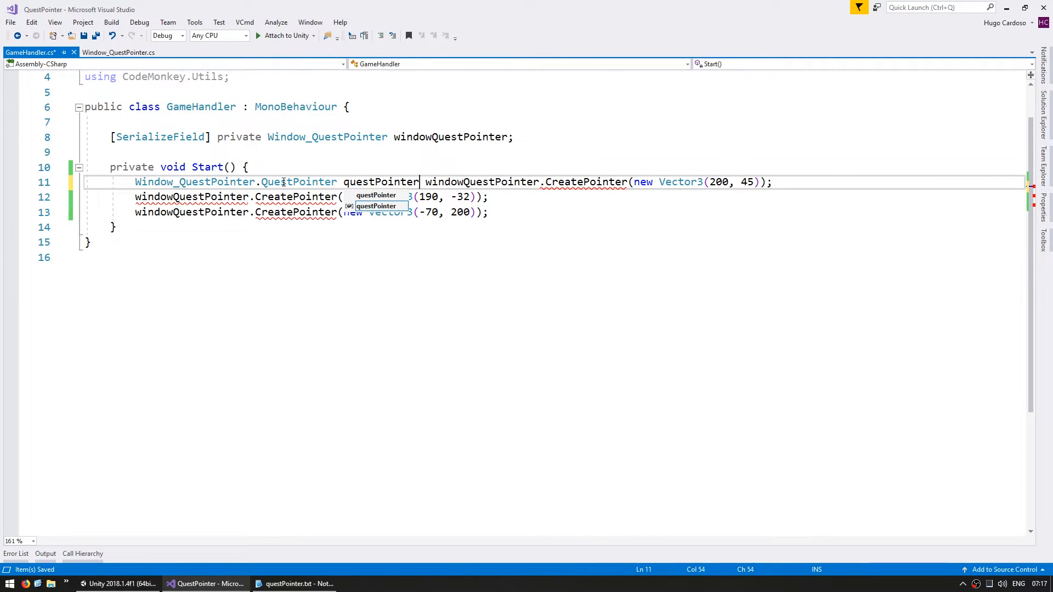
text(=)
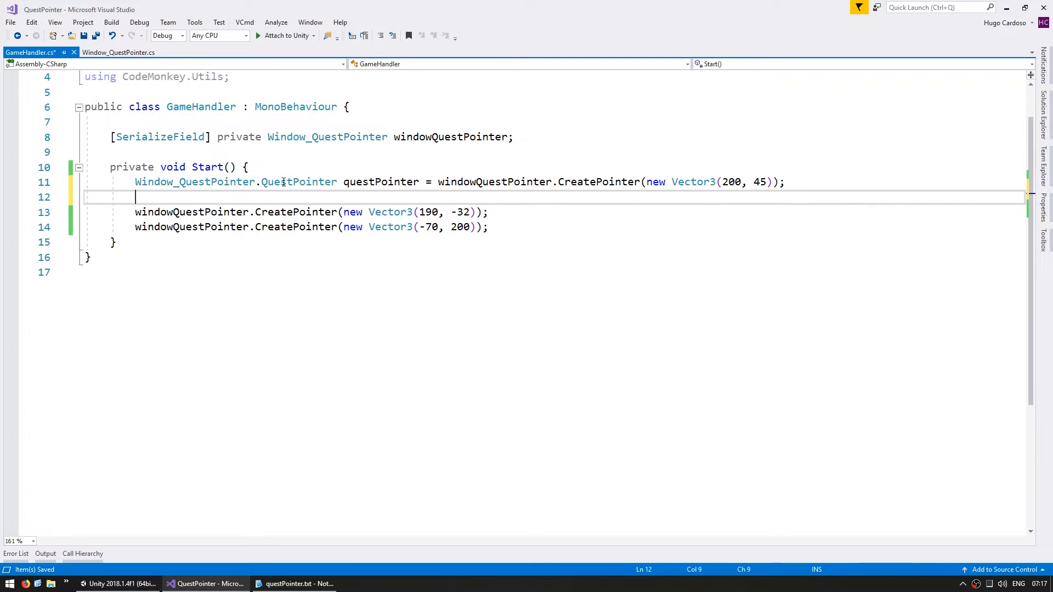
text(FunctionUpdater)
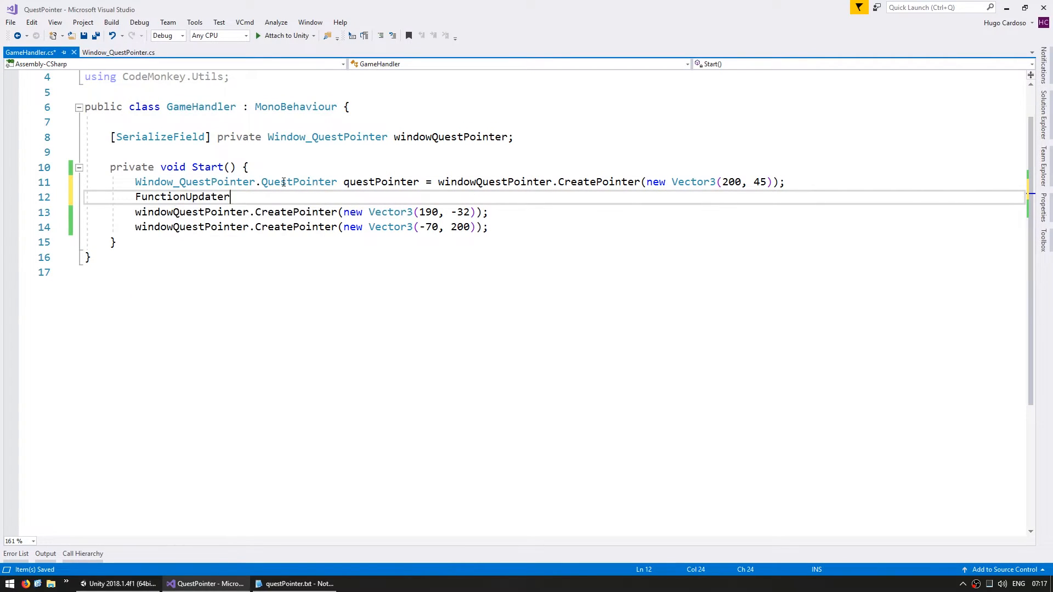
text(.Create(() => { });)
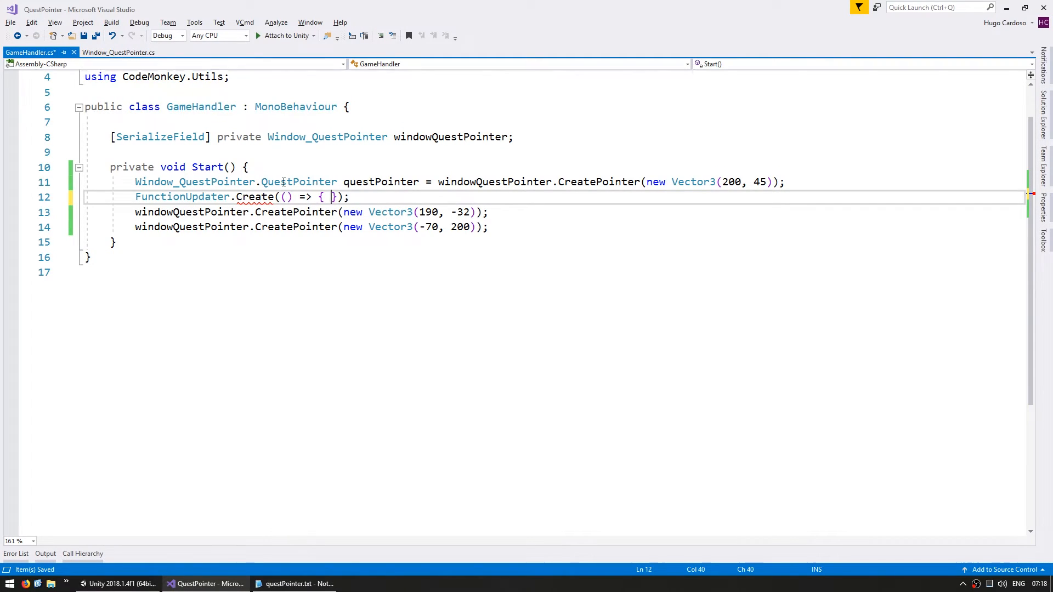
In the lambda, test Vector3.Distance from Camera.main position to new Vector3(200, 45) under 40f
key(Enter)
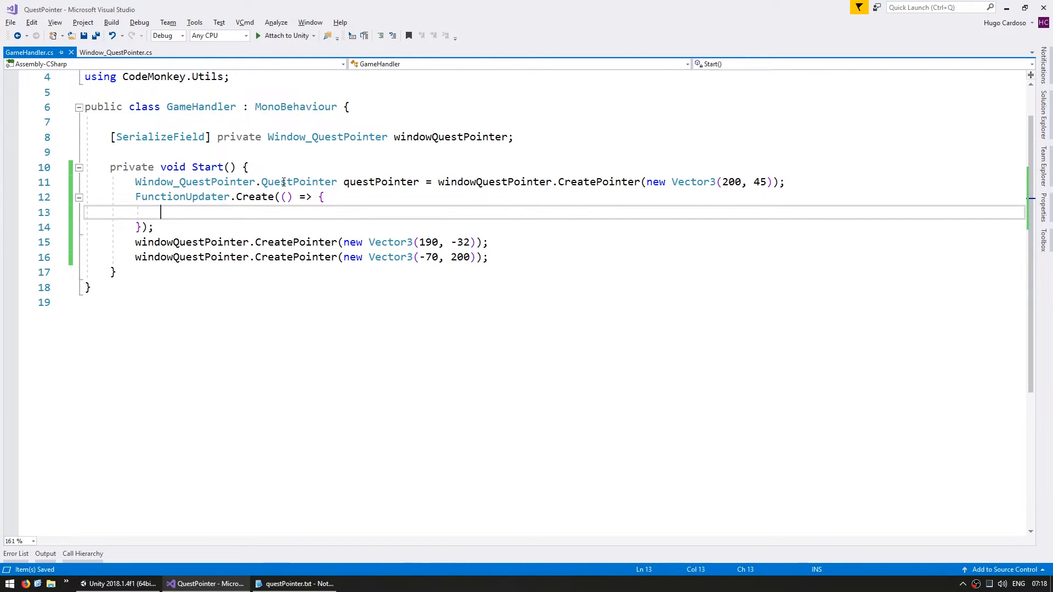
text(if)
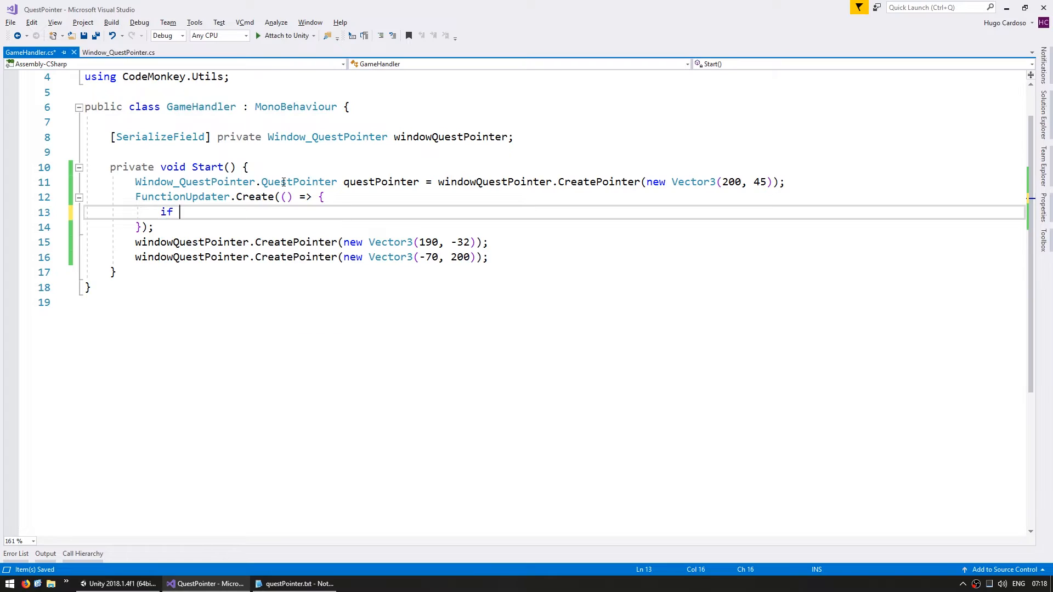
text((Vector3.Distance)
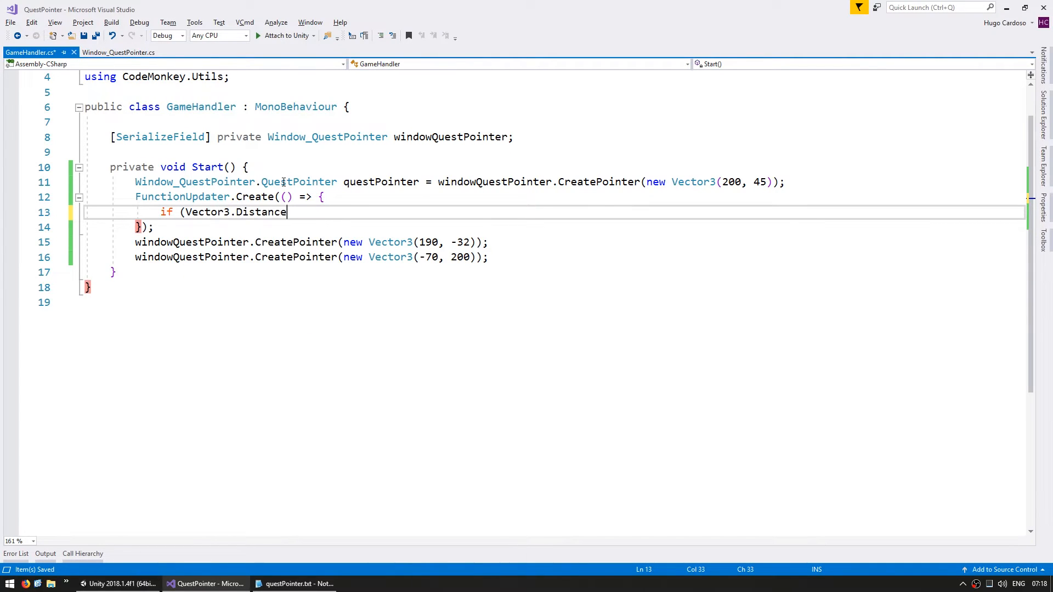
text((Camera.main)
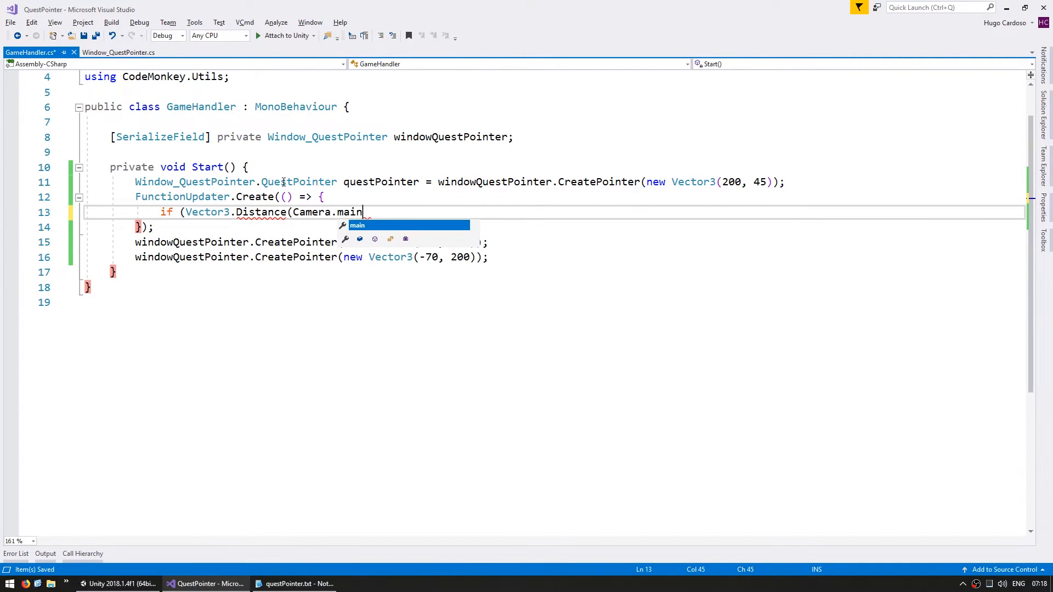
text(.transform.position,)
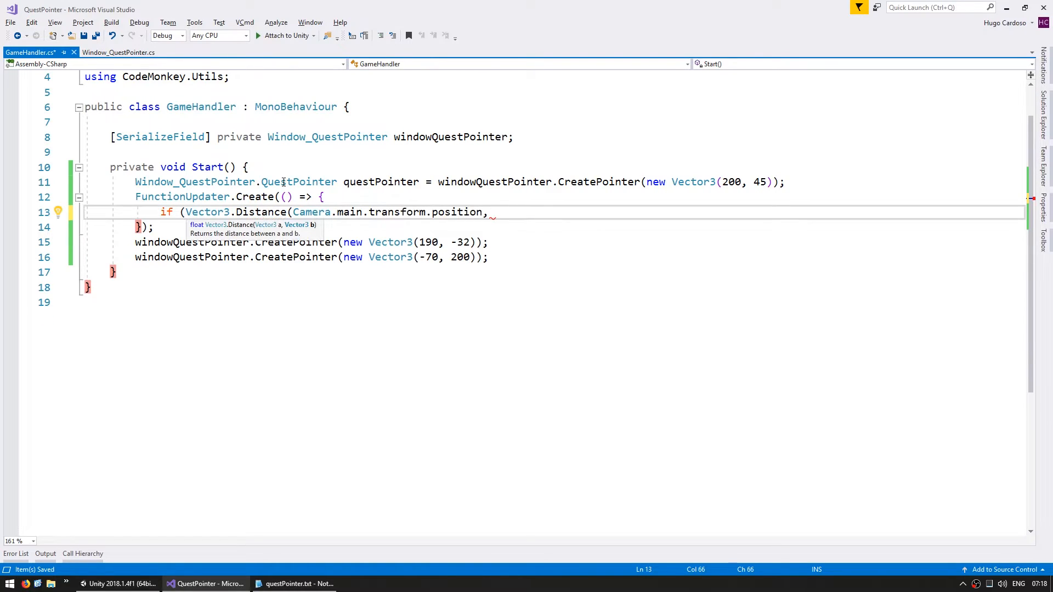
text(new)
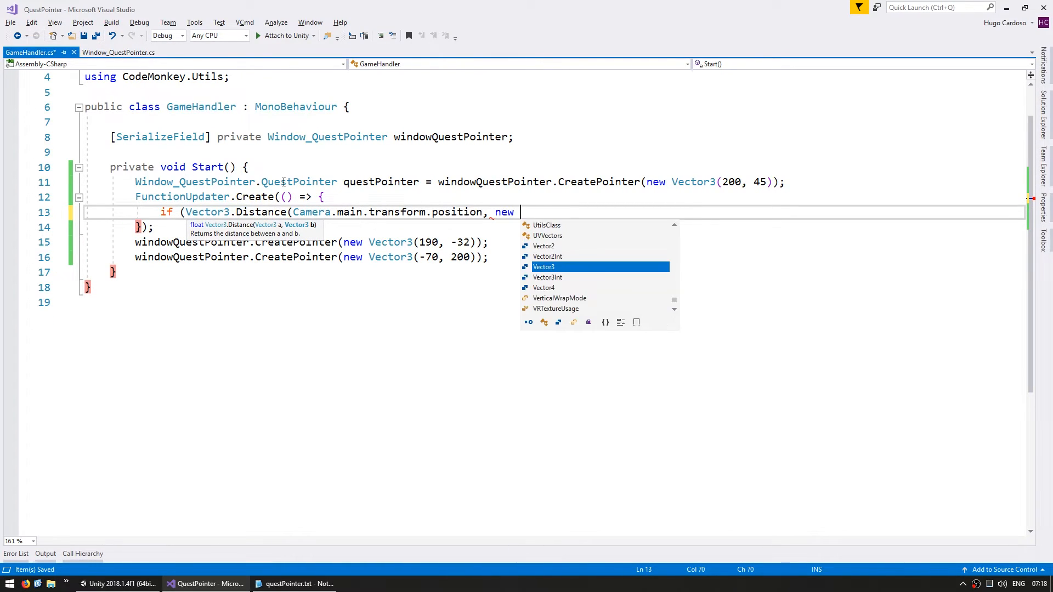
text(Vector3(2)
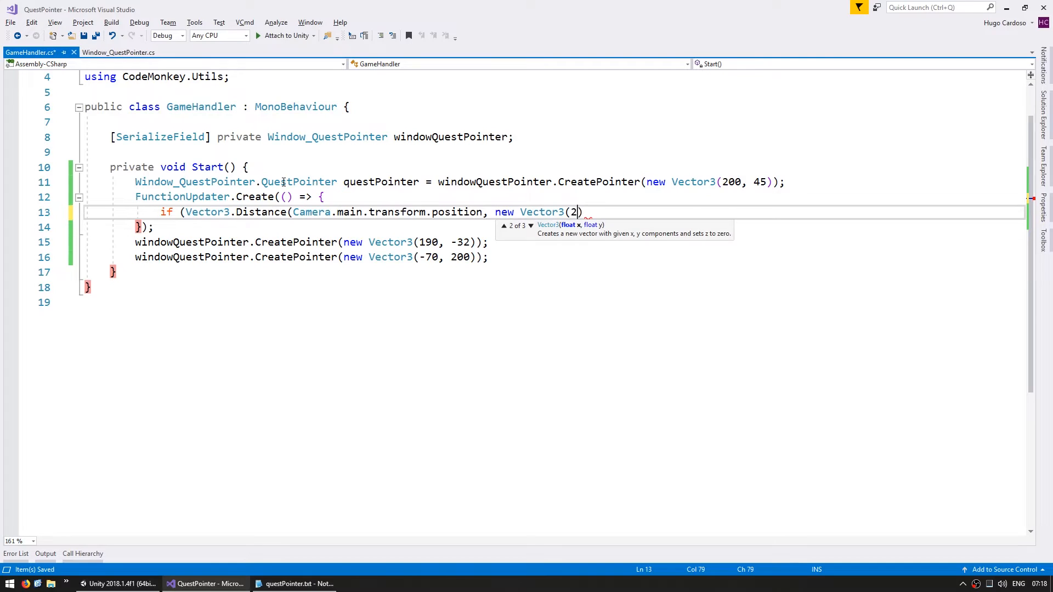
text(00, 45)
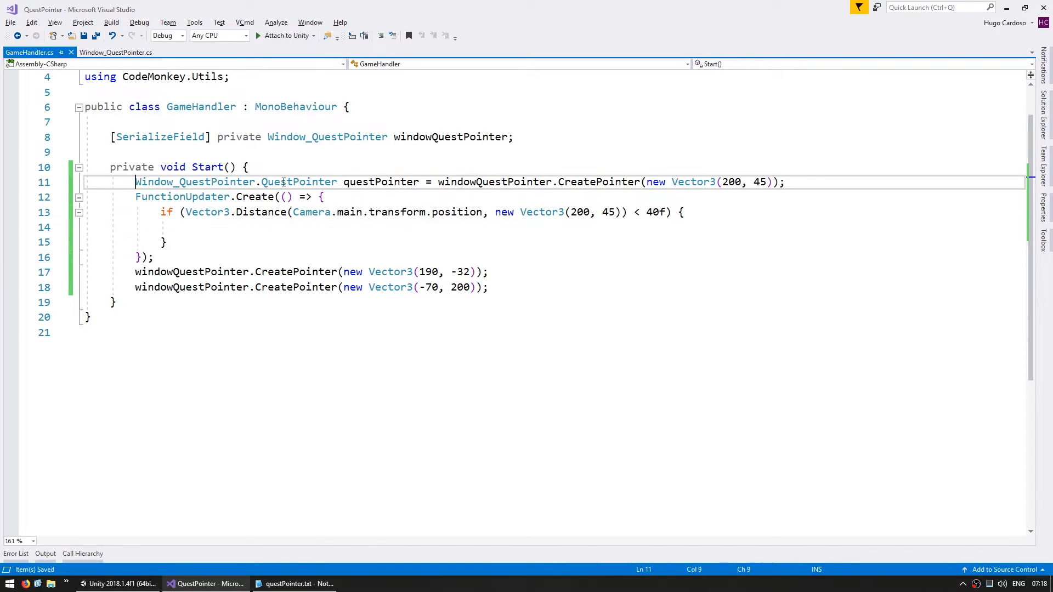
Inside the check, call windowQuestPointer.DestroyPointer(questPointer) and return true
text(windowQuestPointer)
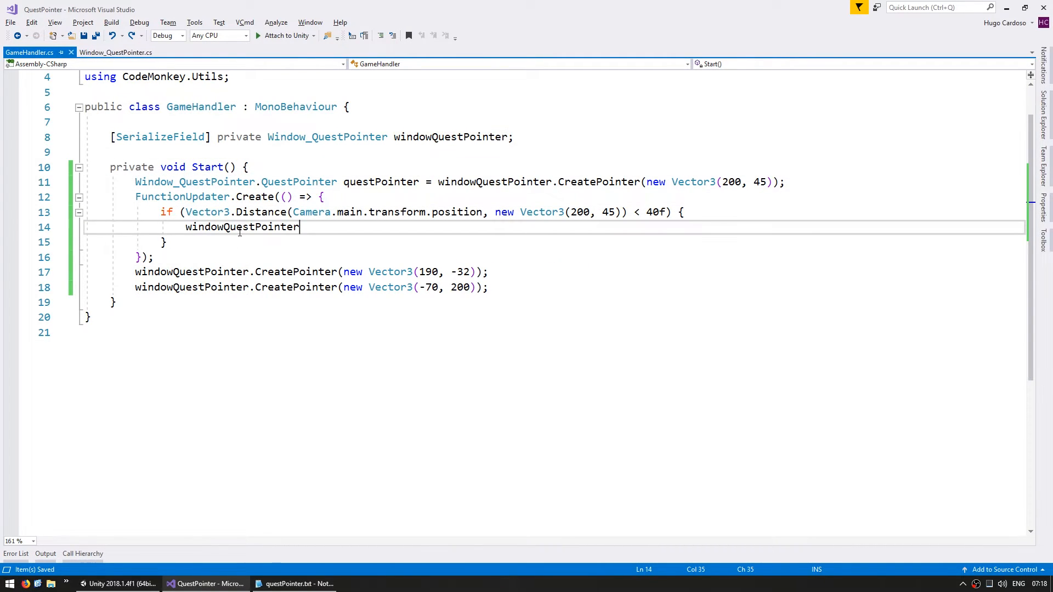
text(.DestroyPointer();)
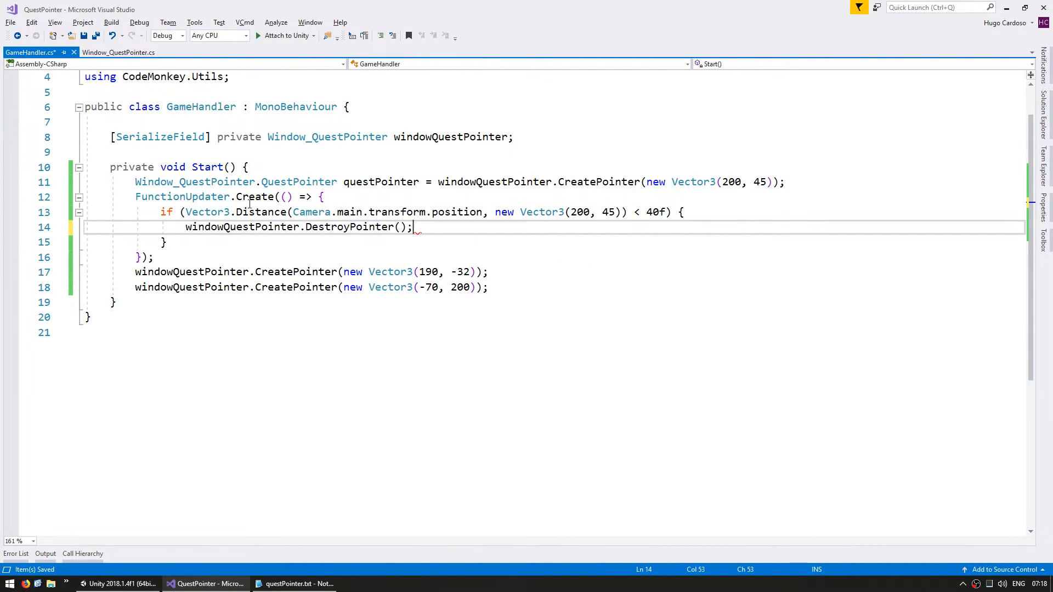
text(questPointer)
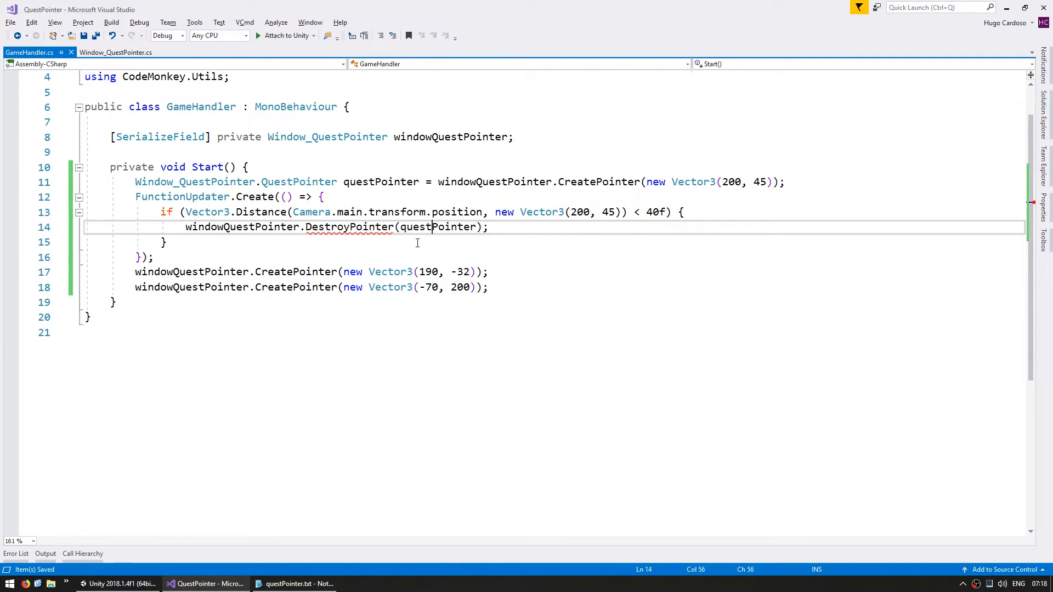
text(rt)
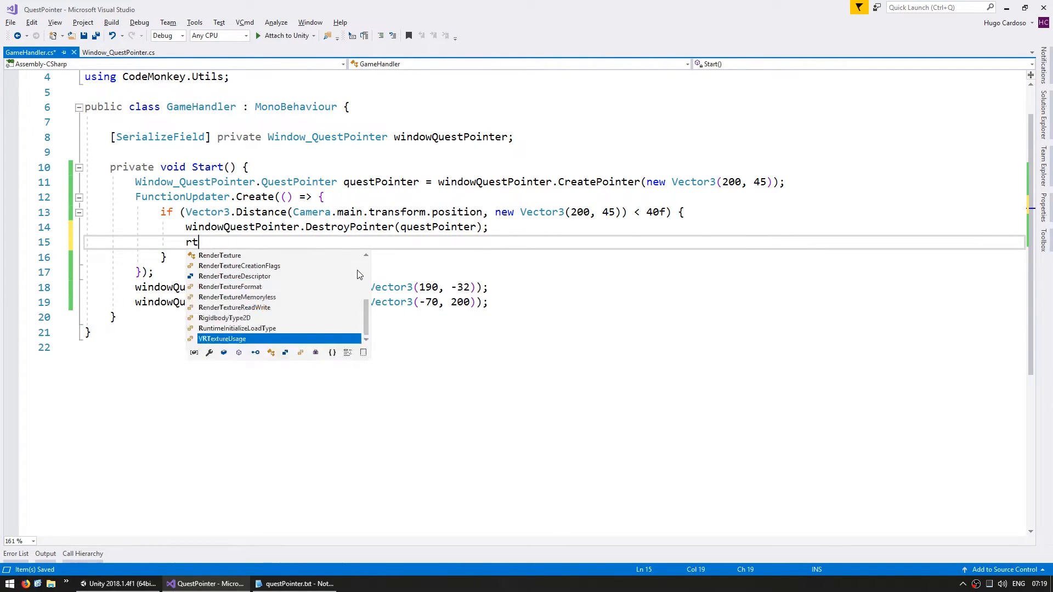
text(eturn true;)
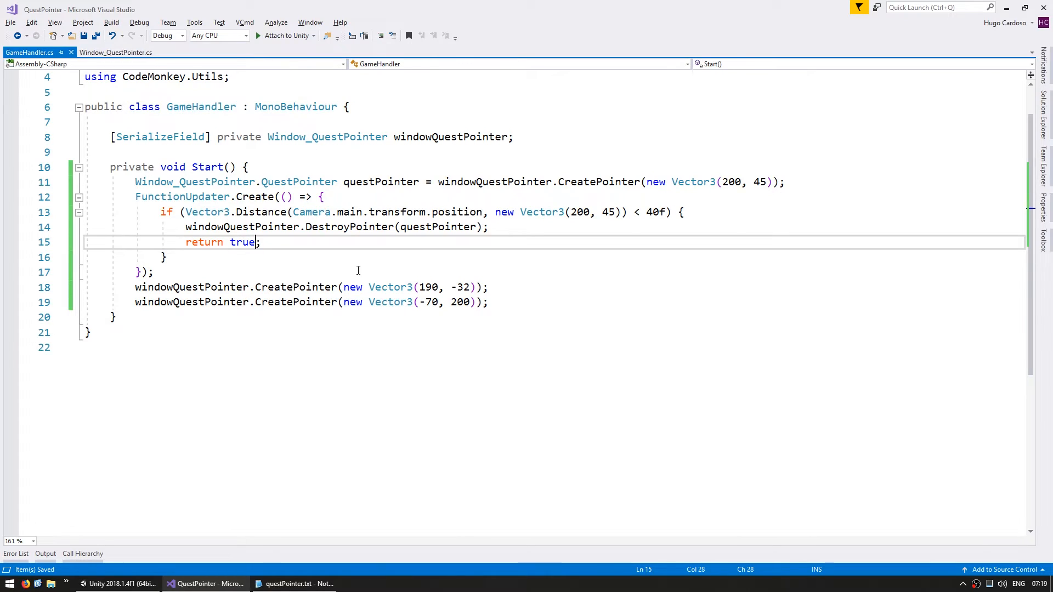